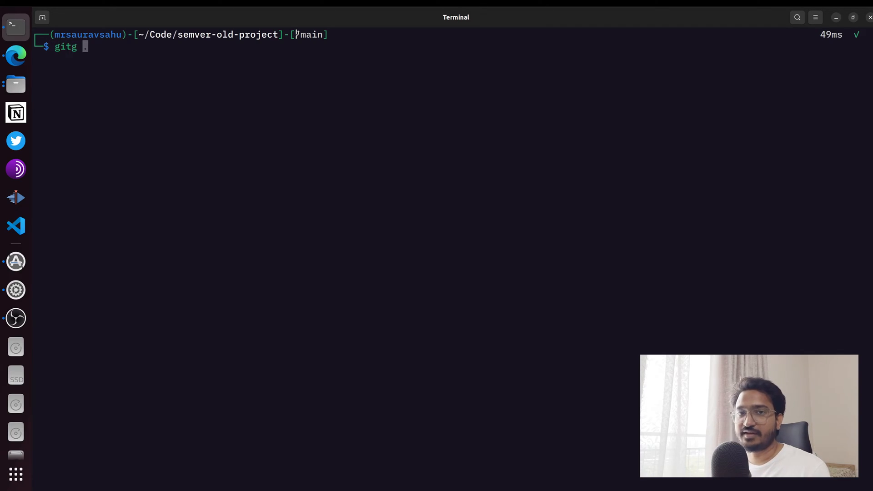
Review the repository's commit graph: initial, two feature commits and the first stable release
key("Return")
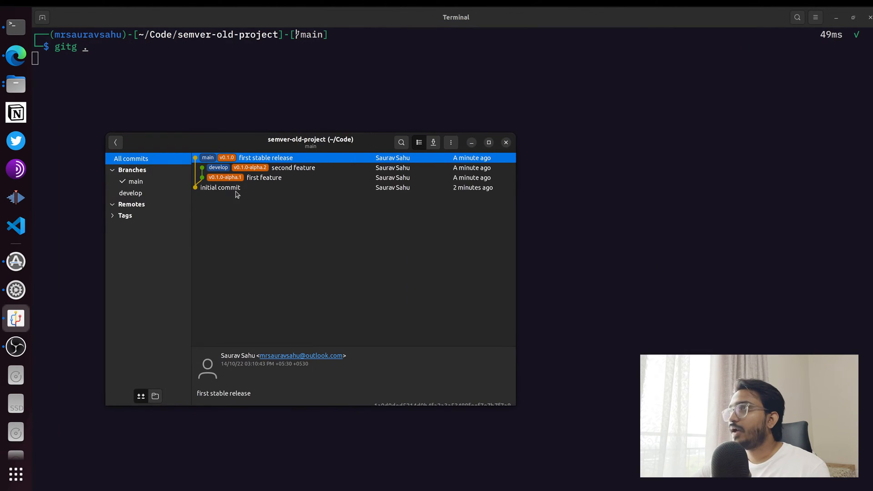
left_click(220, 187)
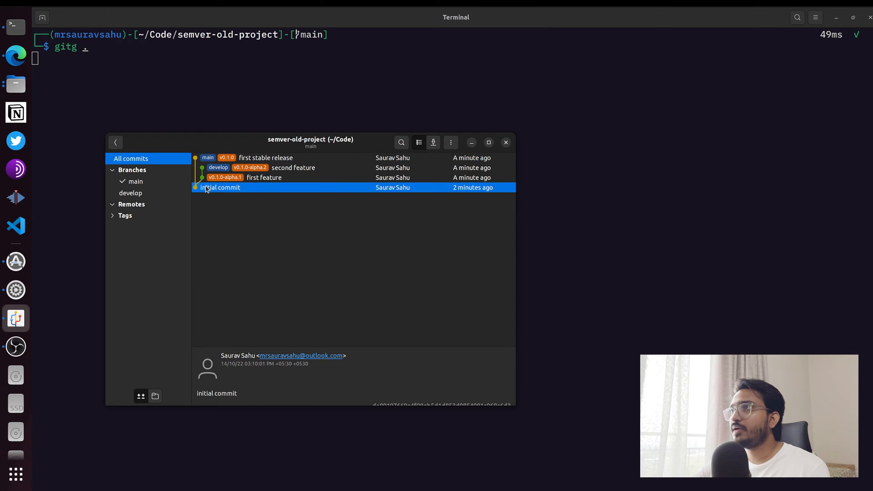
mouse_move(261, 180)
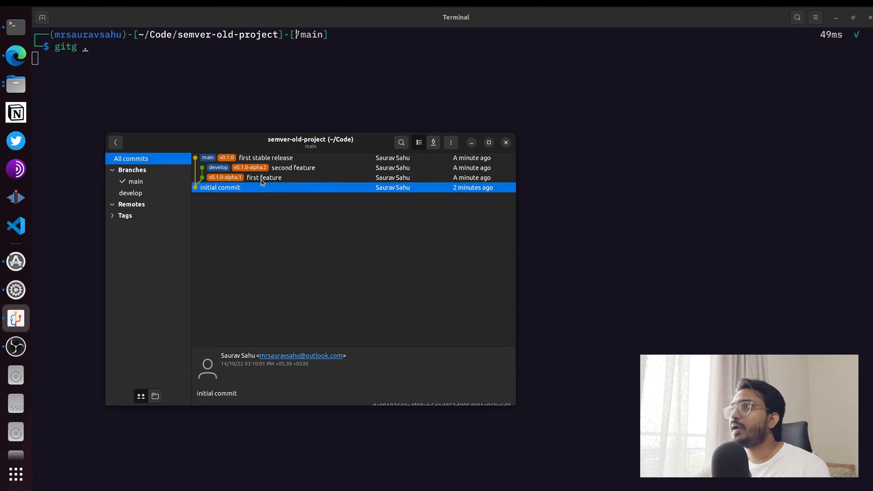
left_click(264, 177)
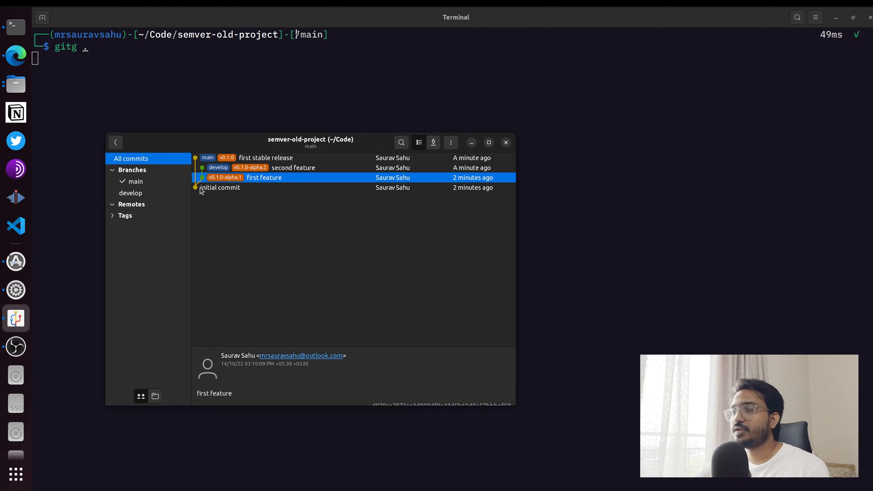
mouse_move(249, 181)
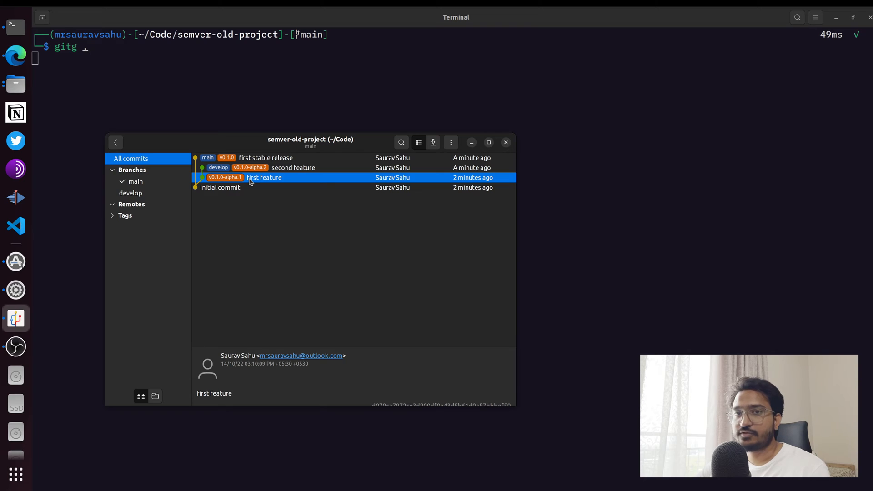
left_click(293, 168)
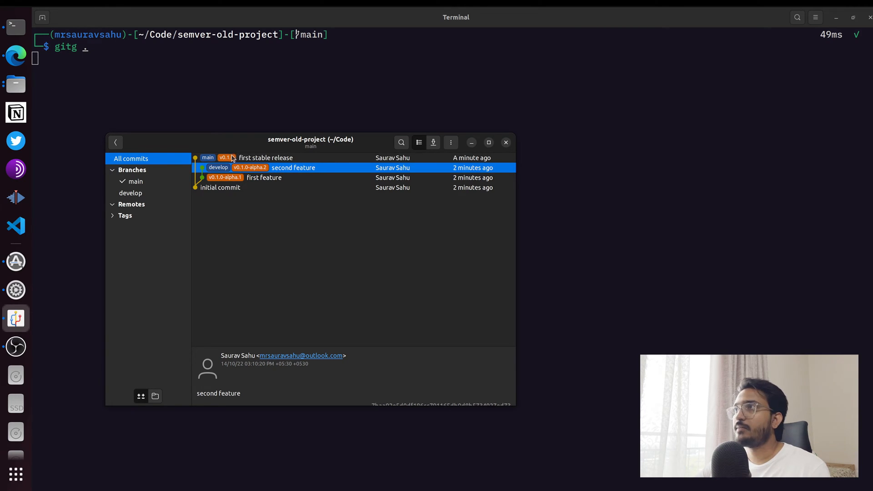
left_click(265, 157)
type("git push --")
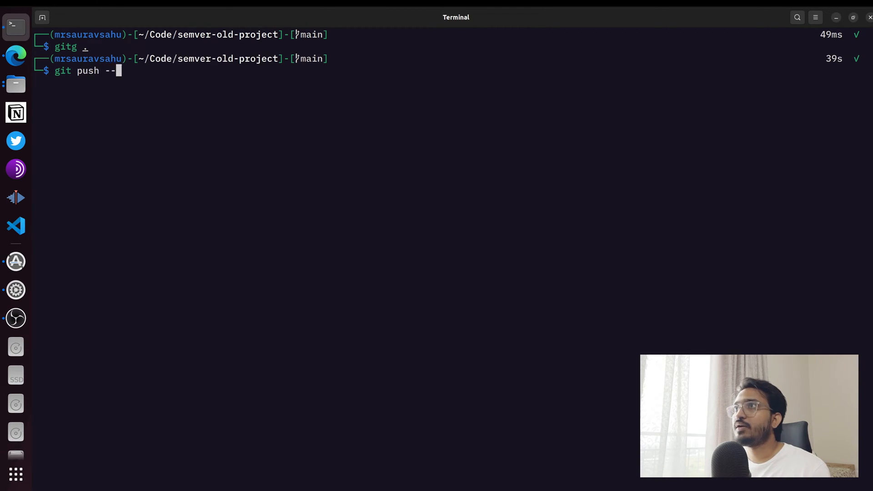
Push all branches and tags to origin, then launch the repository page in the browser
type("all")
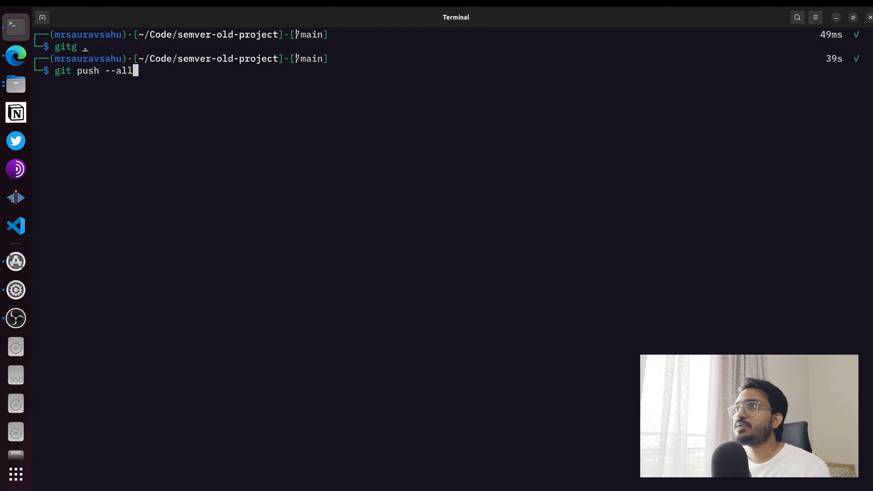
type("origin")
type("git push")
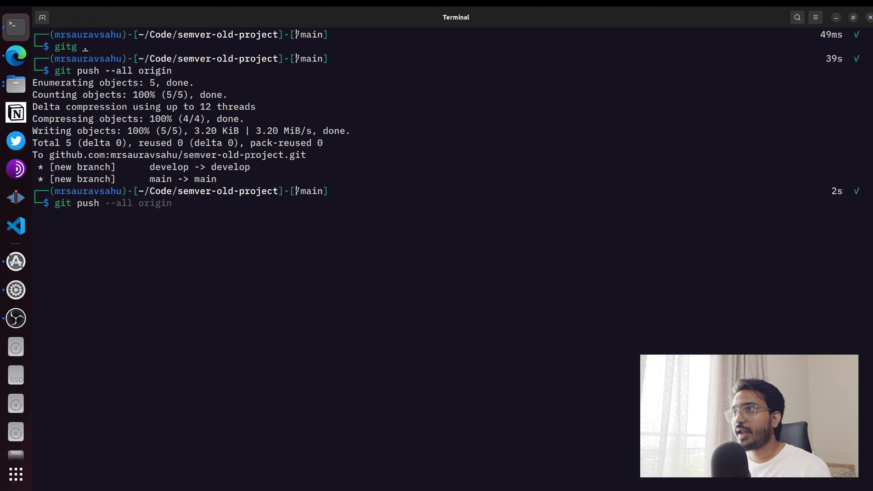
key("Tab")
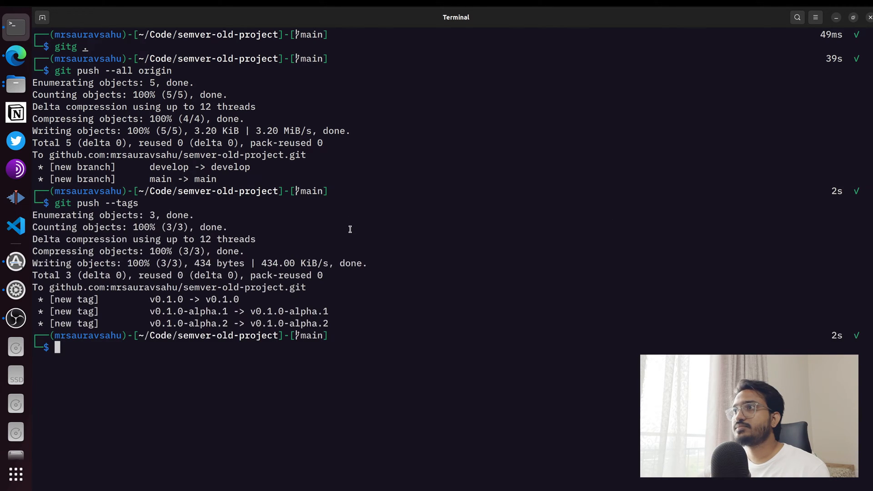
type("open `grtu .")
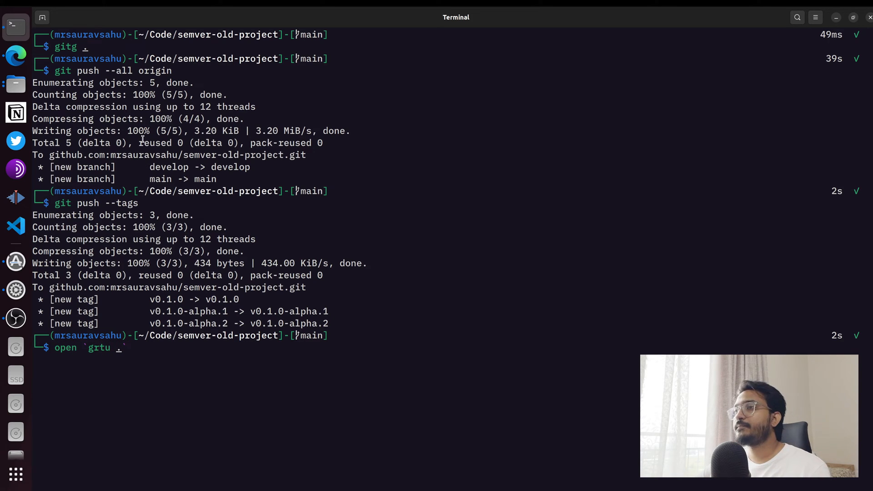
key("Enter")
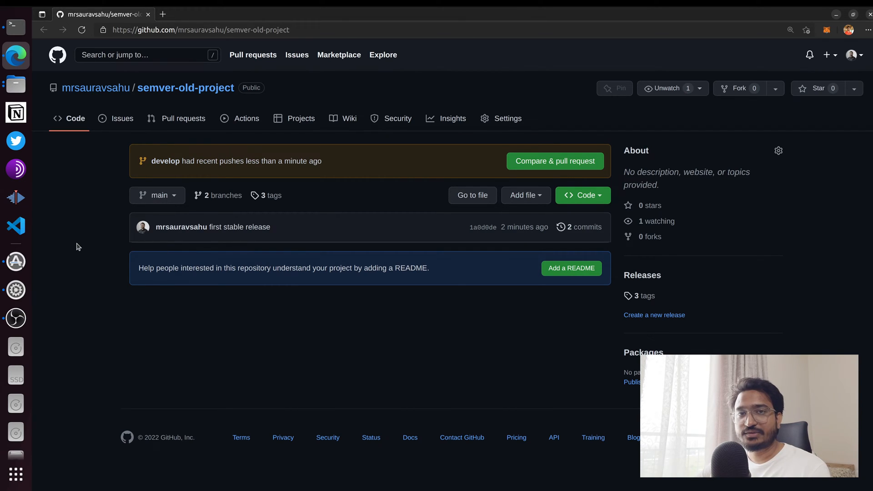
mouse_move(262, 237)
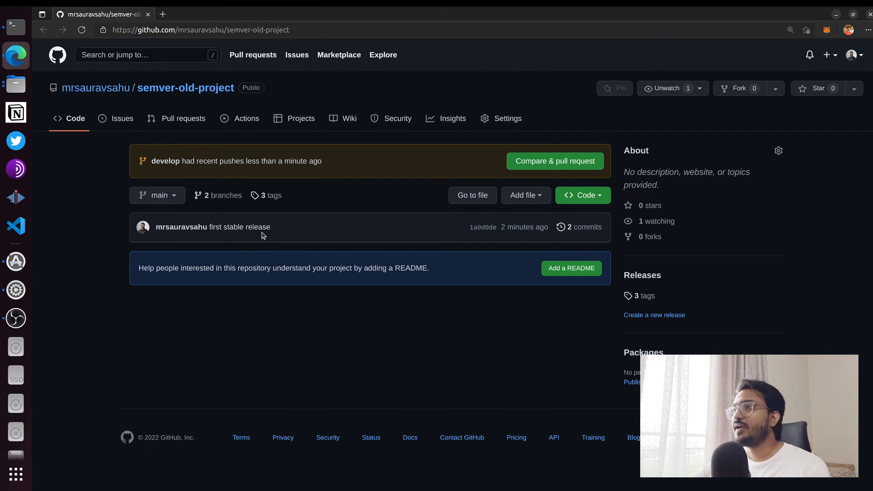
mouse_move(453, 118)
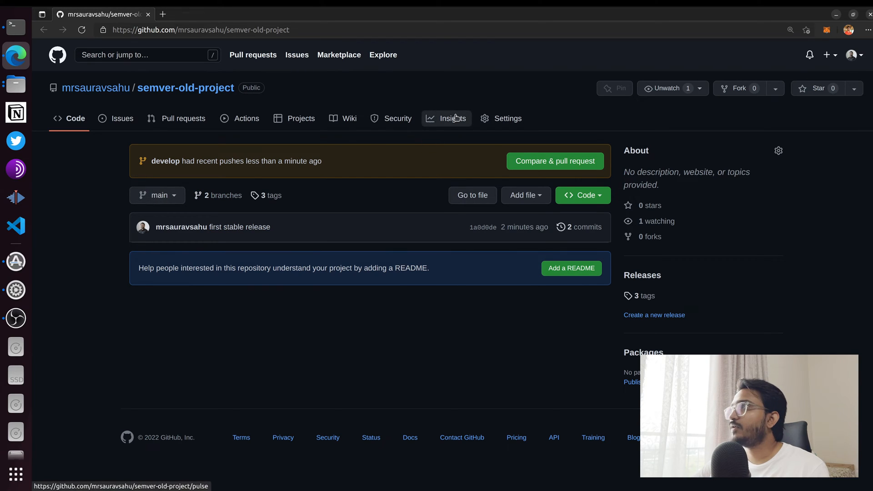
Show the repository's Network graph under Insights with the pushed main and develop branches
left_click(453, 118)
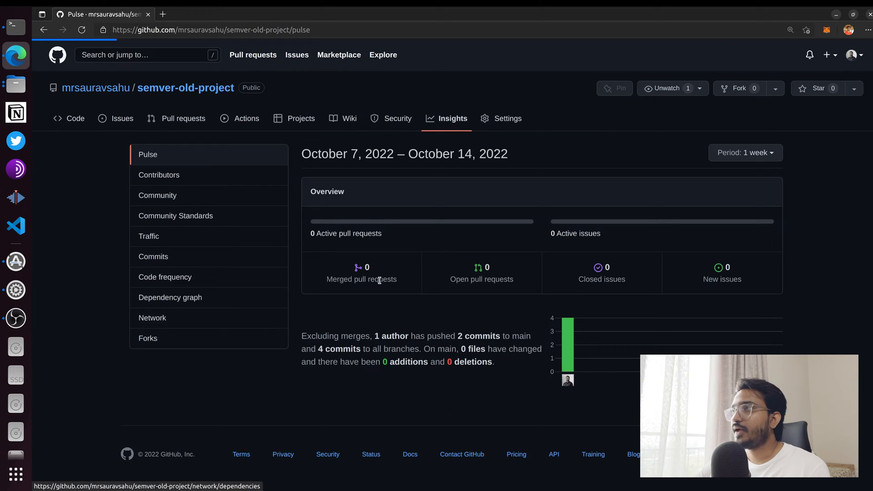
left_click(149, 319)
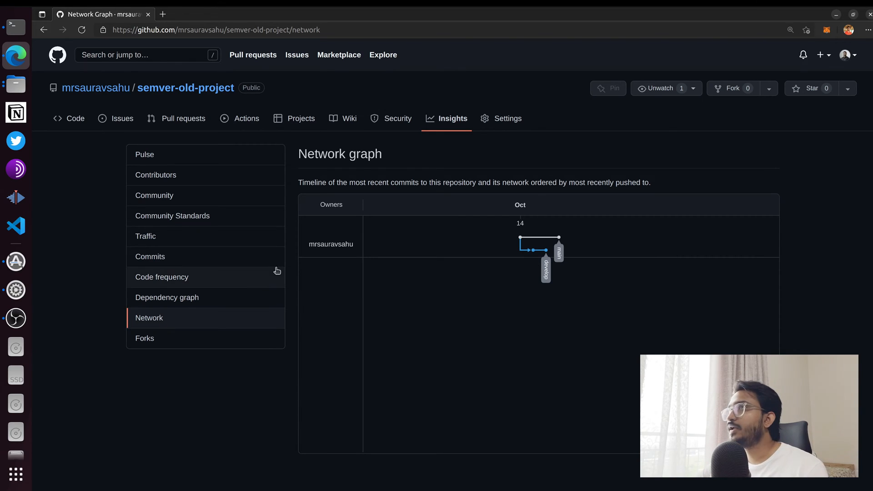
mouse_move(209, 89)
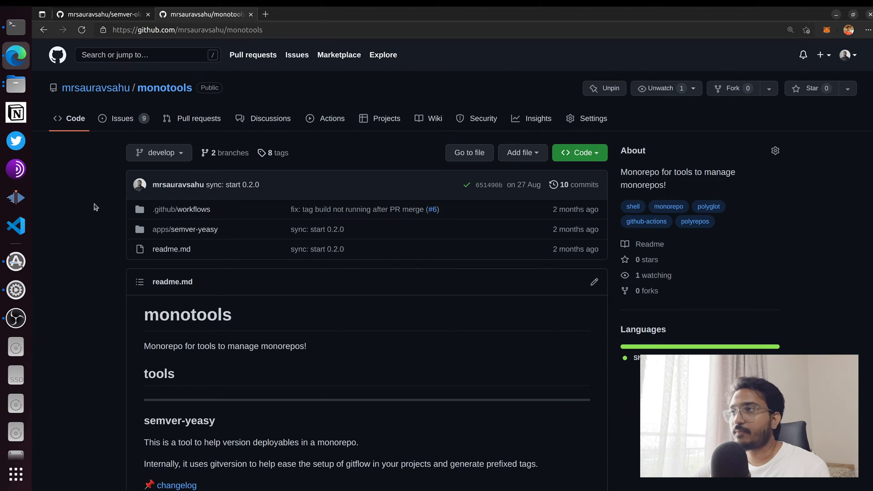
mouse_move(75, 249)
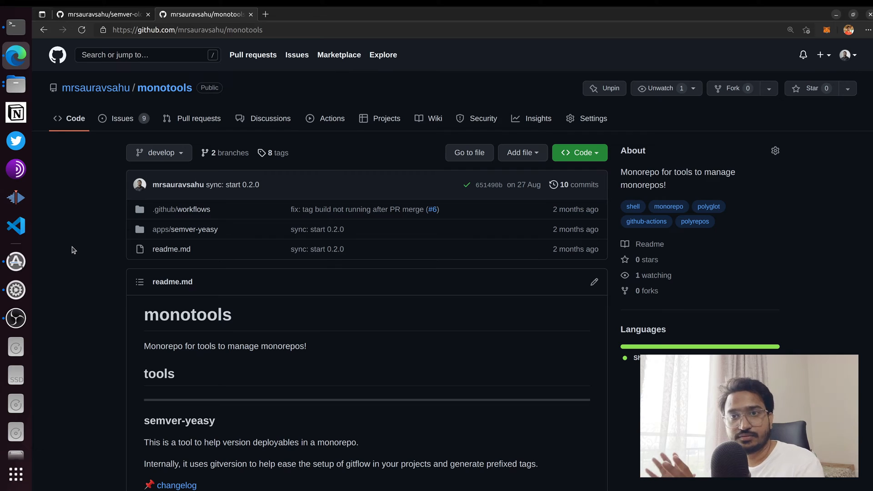
mouse_move(213, 240)
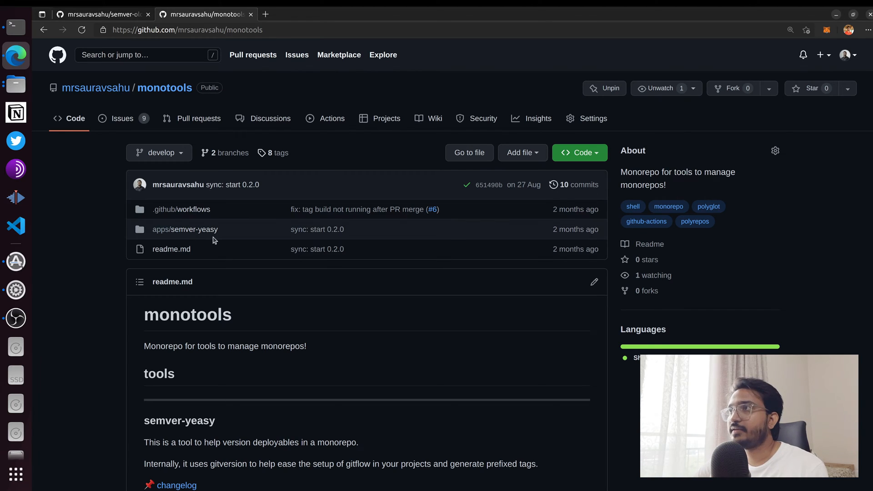
mouse_move(197, 229)
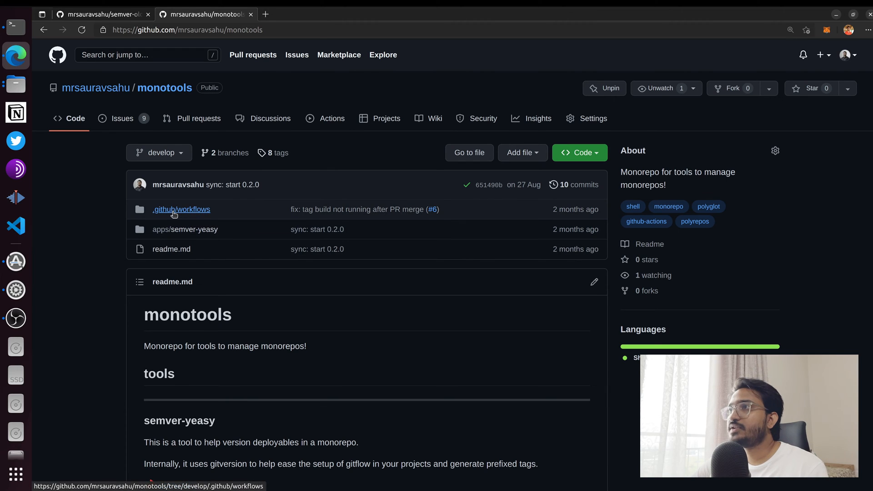
View the raw gitversion.yml workflow from monotools' .github/workflows folder
left_click(181, 210)
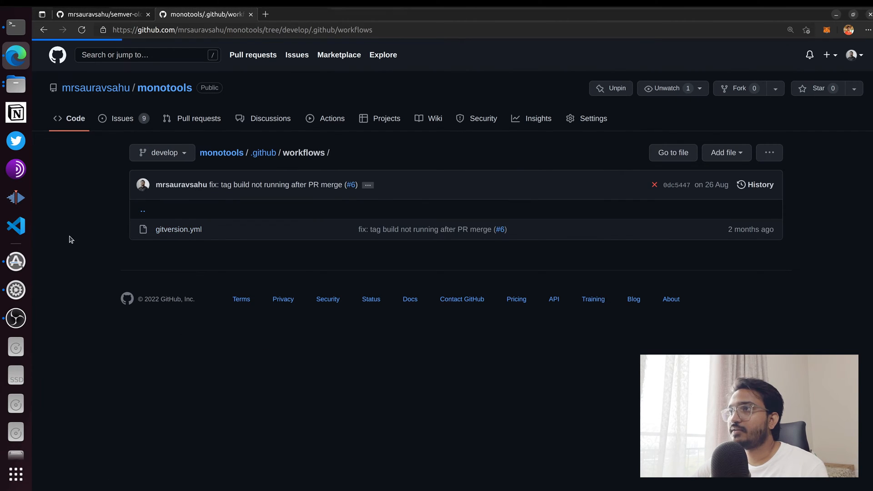
left_click(178, 229)
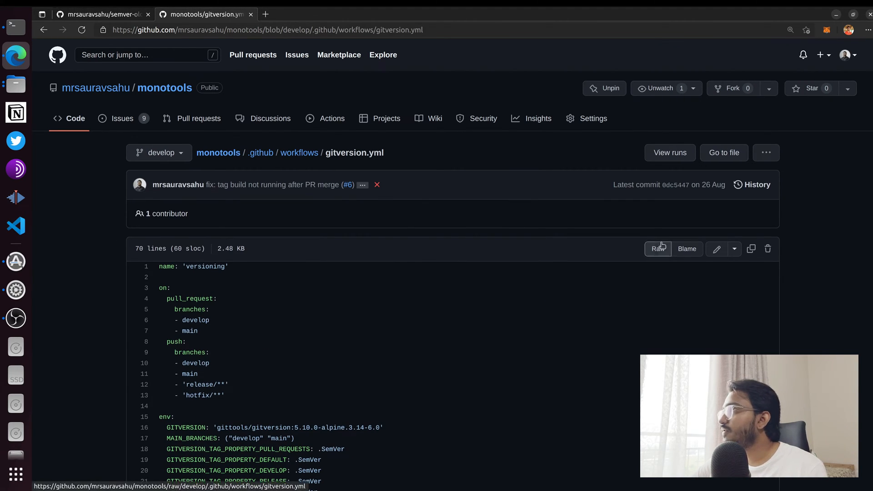
left_click(658, 248)
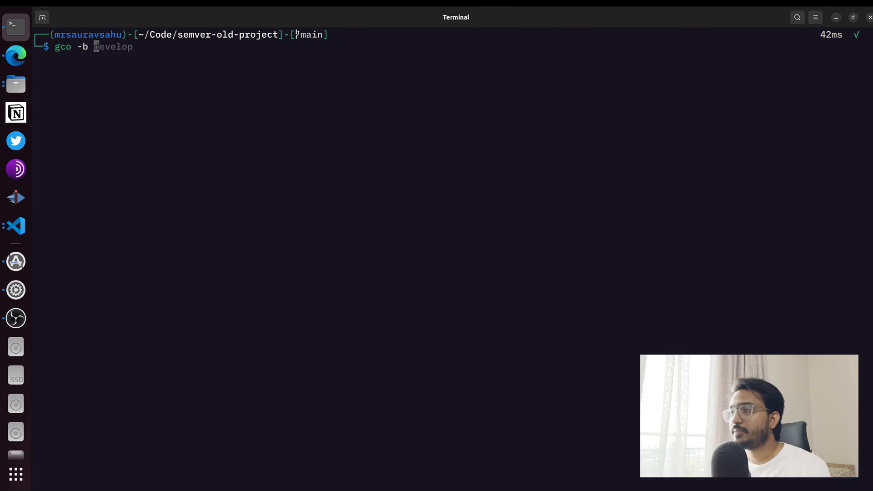
Create and check out a new chore/ci-automate branch in the project
type("chore")
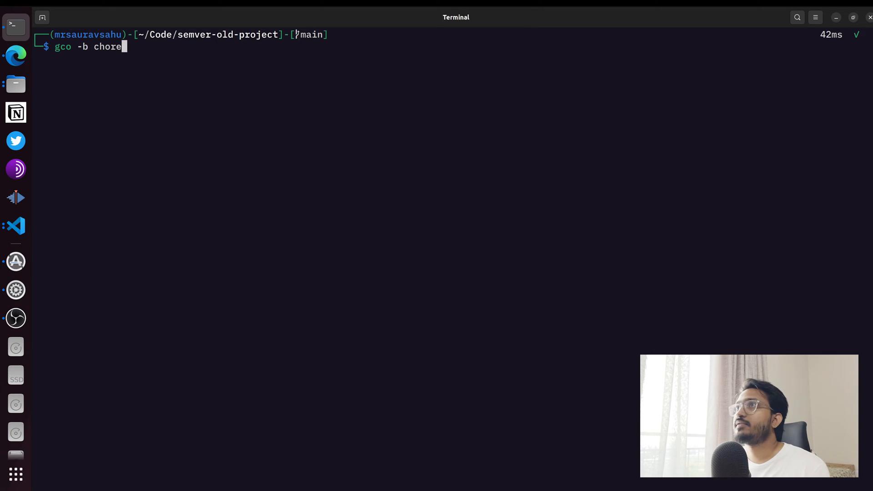
type("/")
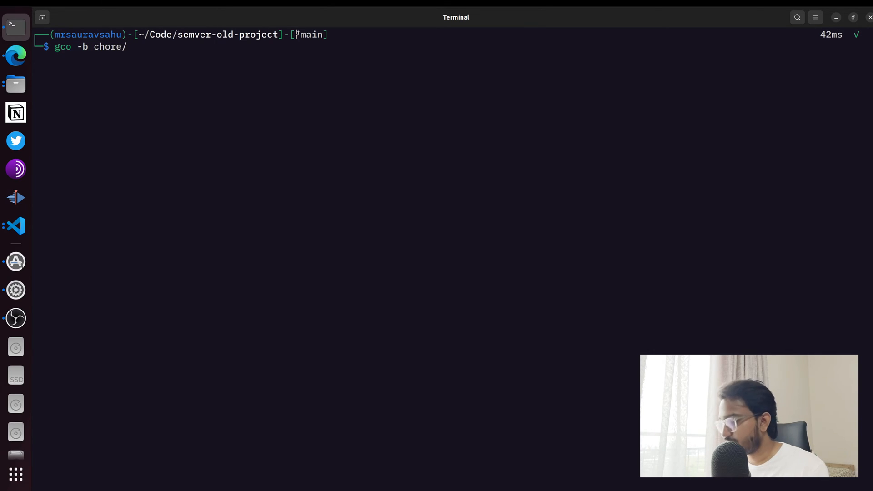
type("ci-automate")
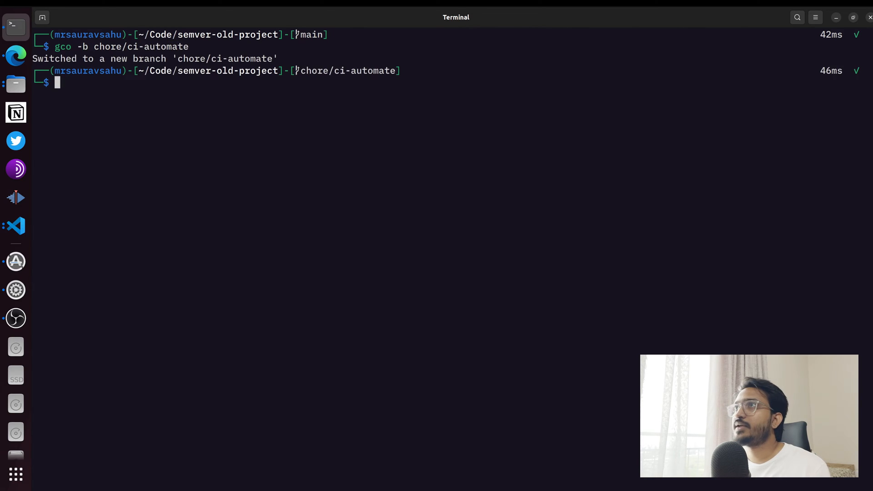
Create .github/workflows/gitversion.yml in the project holding the pasted workflow steps
left_click(16, 225)
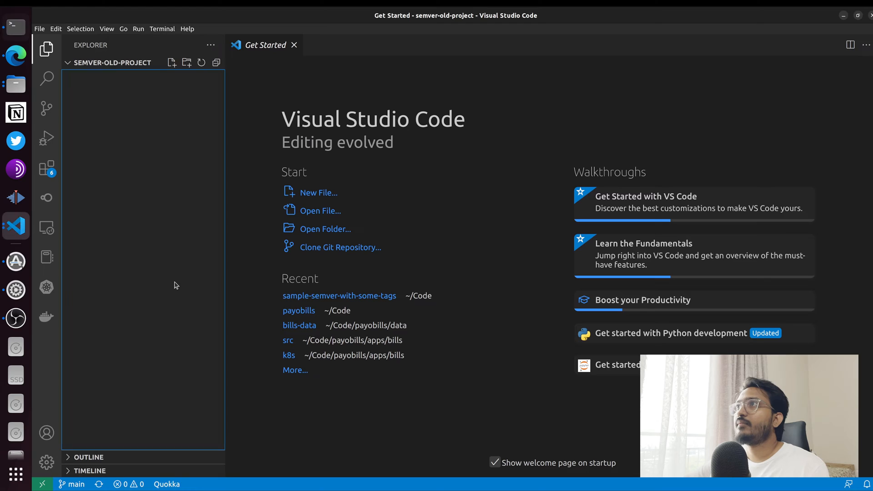
left_click(171, 62)
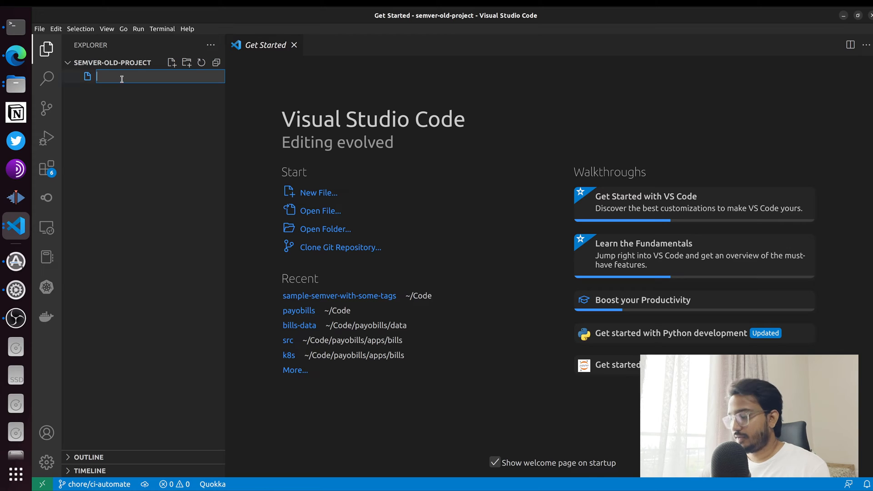
type(".github/wr")
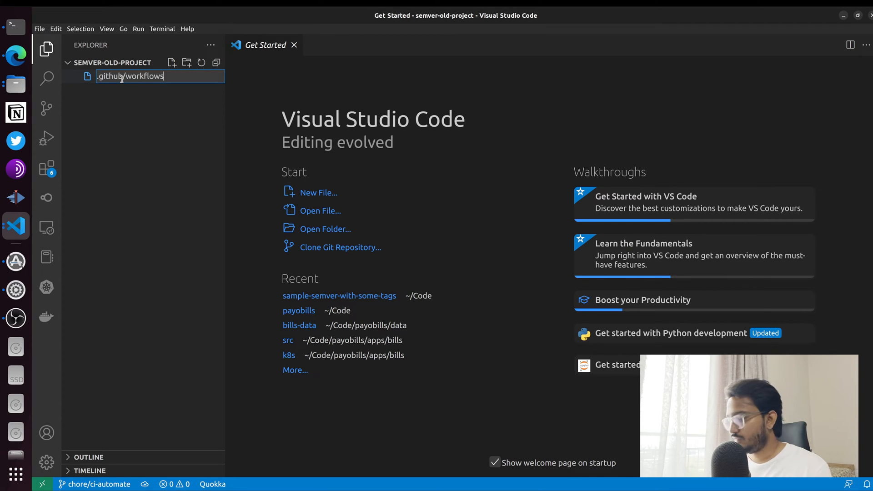
type("/gitversiony.")
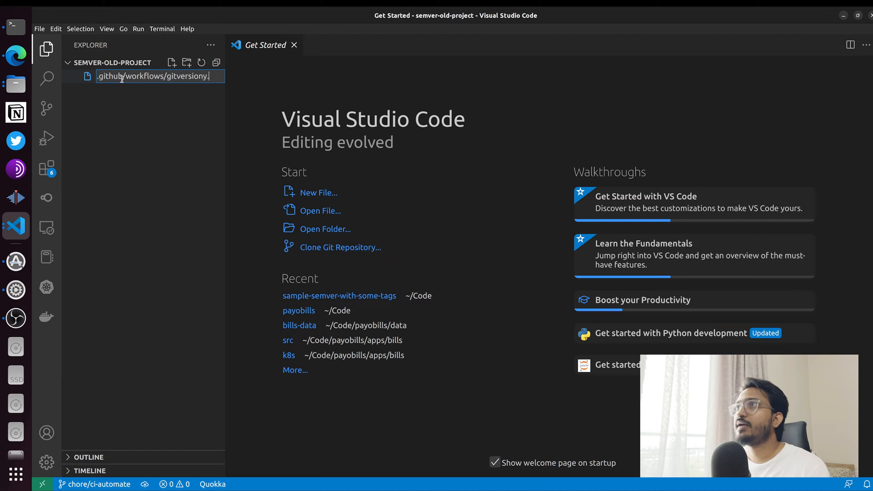
key("Enter")
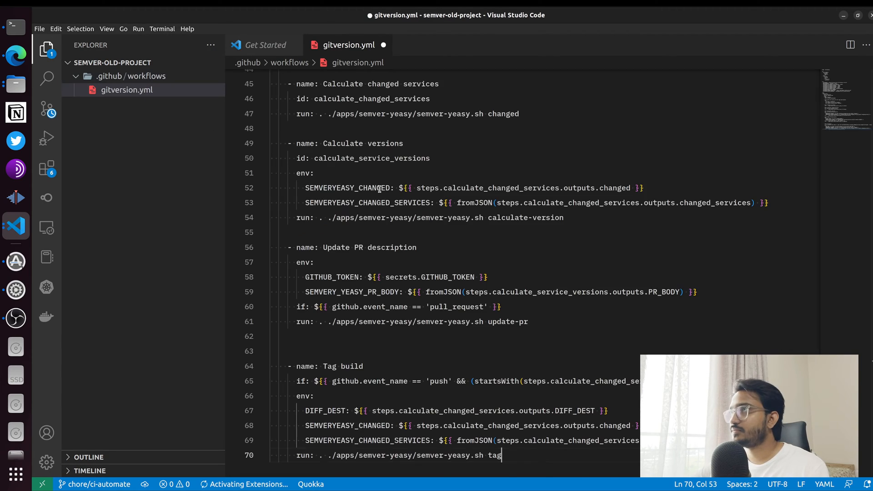
key("Enter")
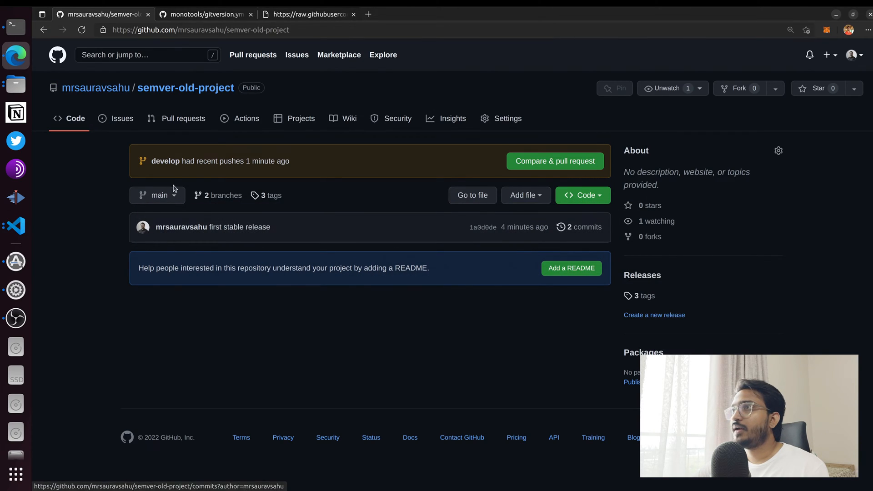
Navigate monotools to apps/semver-yeasy and view the raw semver-yeasy.sh script
left_click(205, 14)
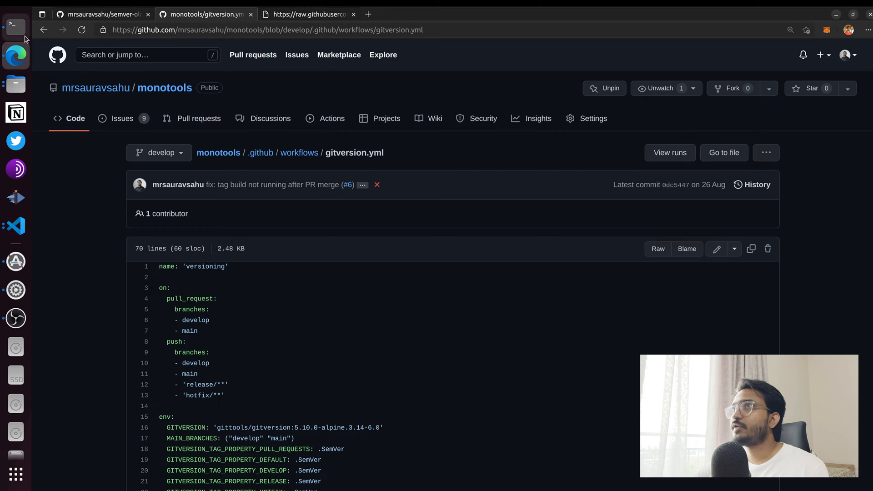
left_click(298, 153)
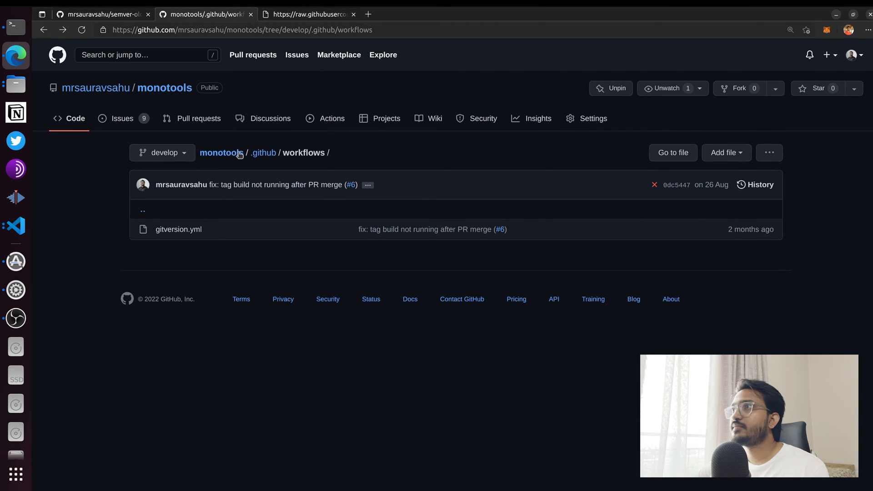
left_click(221, 153)
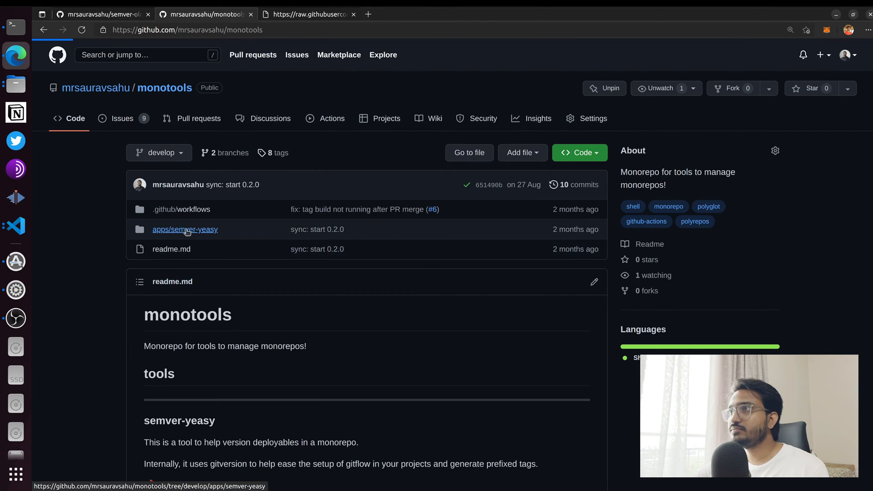
left_click(185, 229)
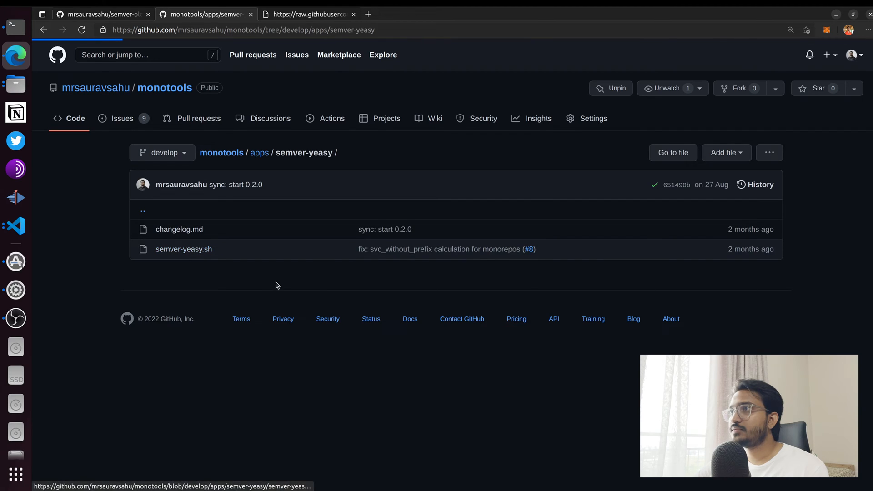
left_click(184, 249)
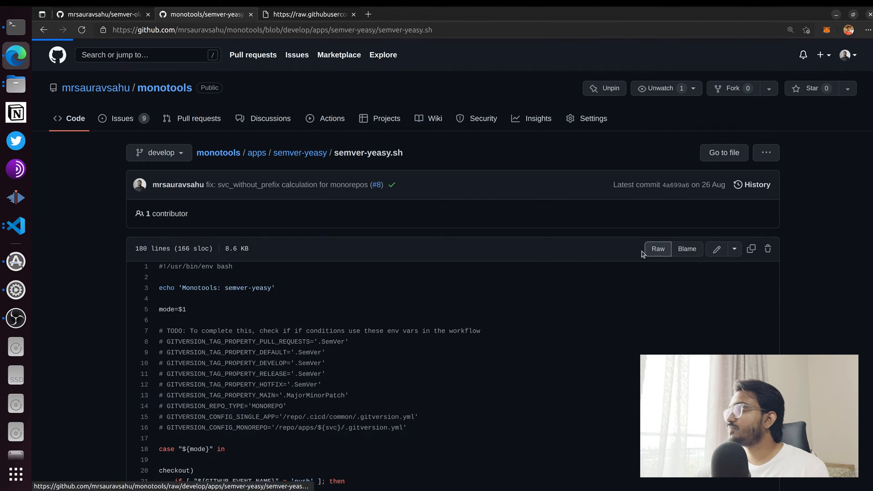
left_click(658, 248)
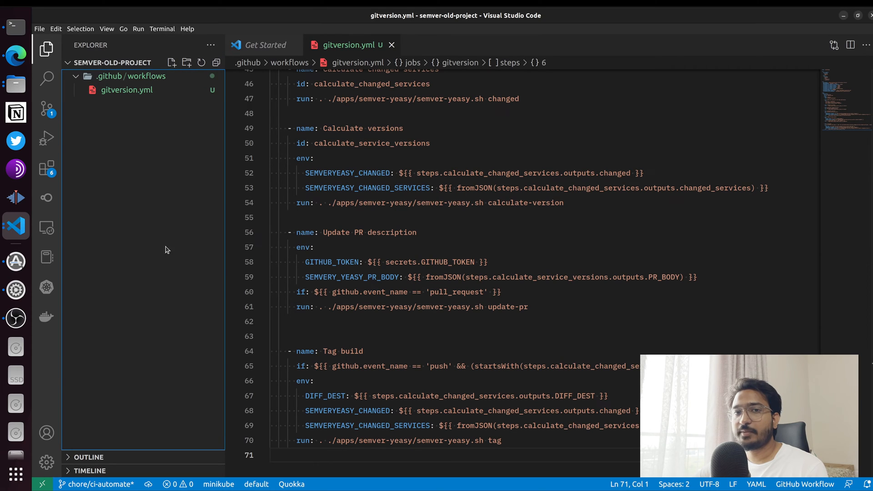
Create .cicd/gitversion.sh with the pasted tagging script, then return to gitversion.yml
left_click(171, 63)
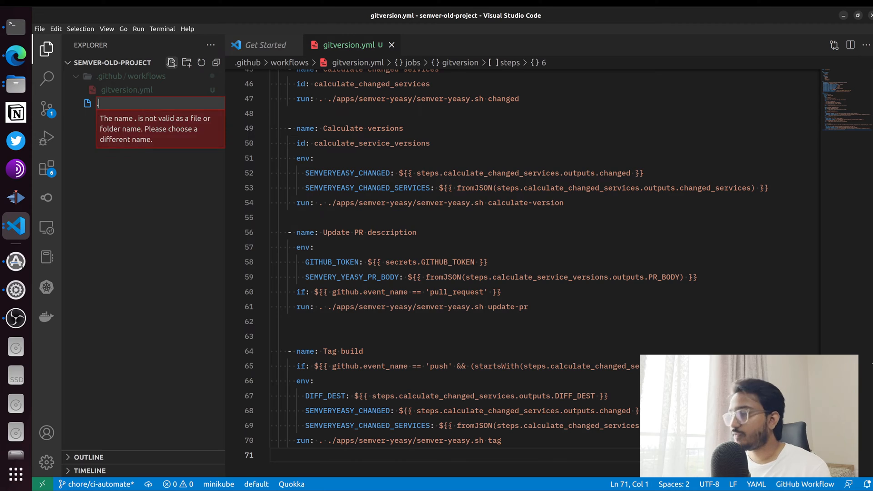
type(".cicd/")
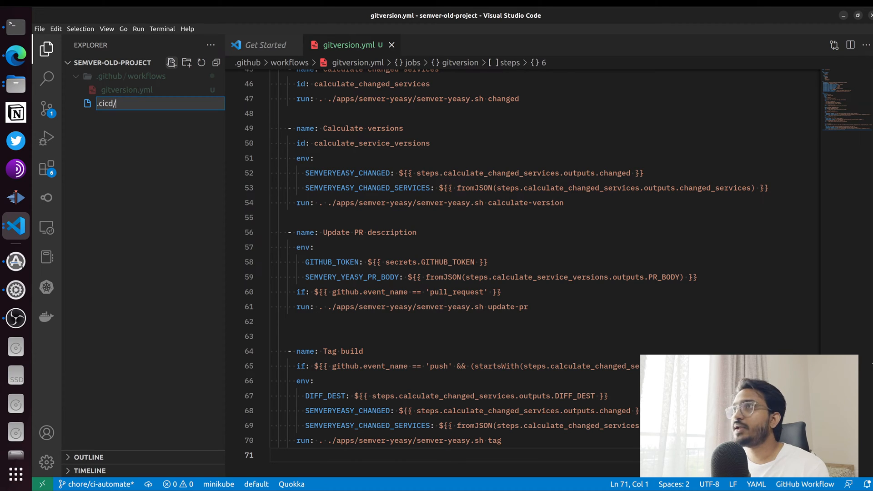
type("gitv")
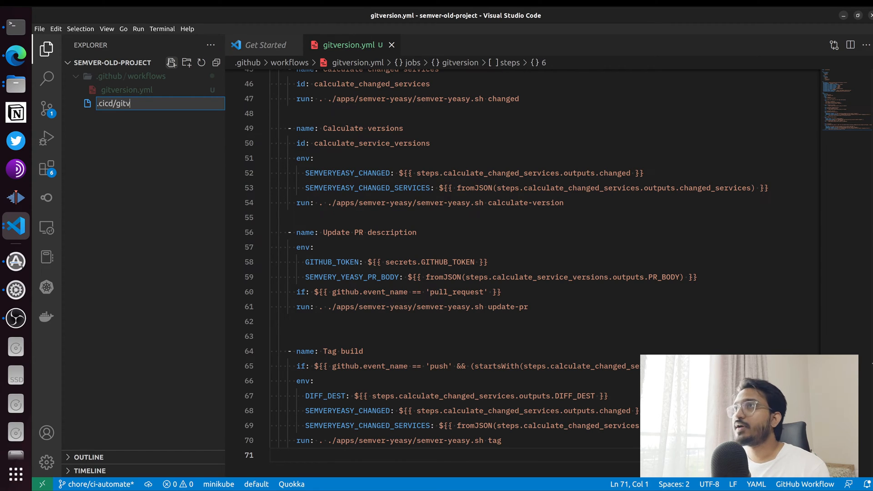
key("Enter")
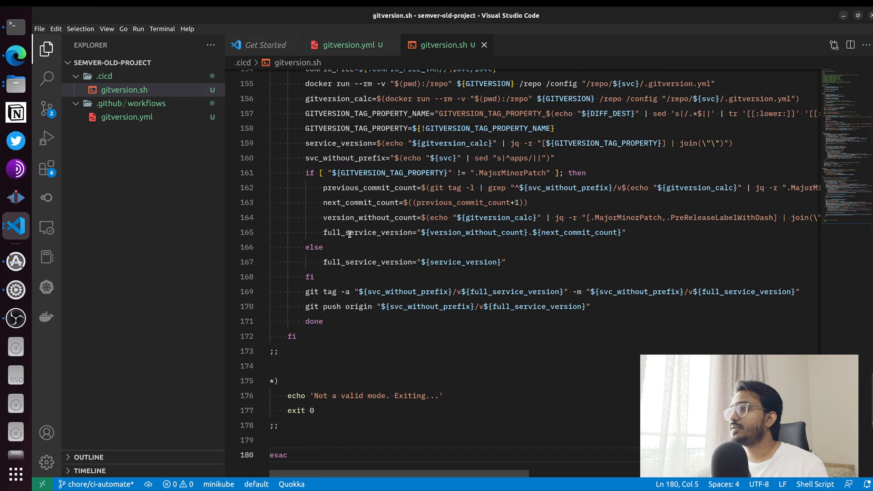
left_click(351, 45)
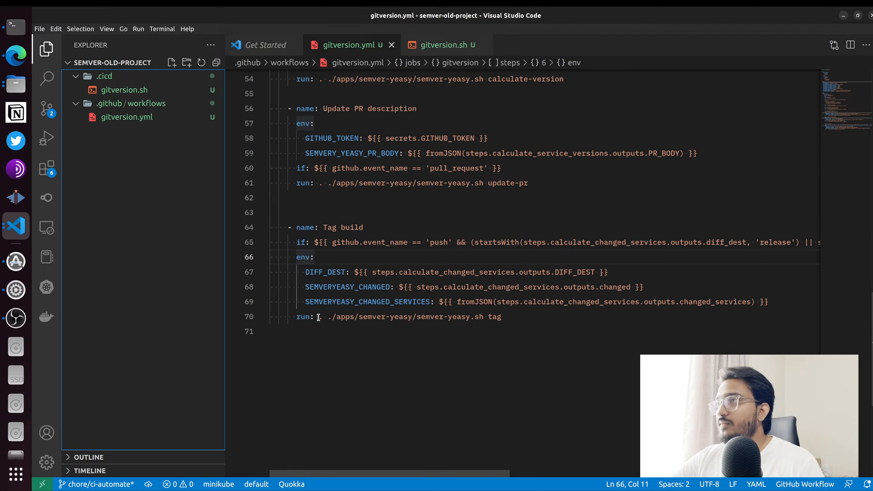
Replace every semver-yeasy script path in the workflow with ./.cicd/gitversion.sh and save
left_click_drag(321, 316, 483, 316)
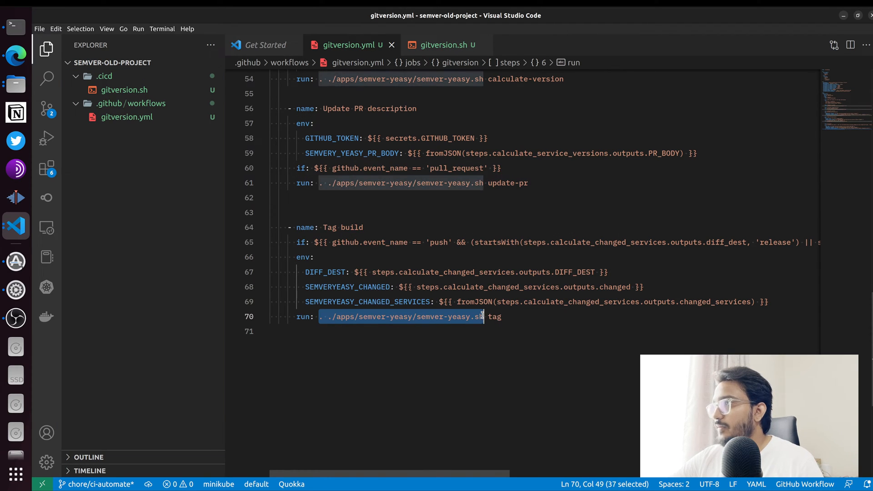
key("Ctrl+f")
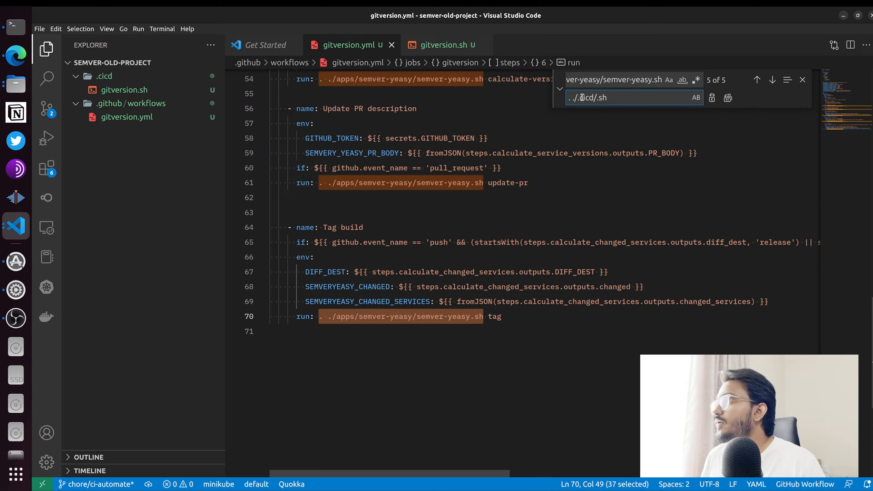
type("gitverso")
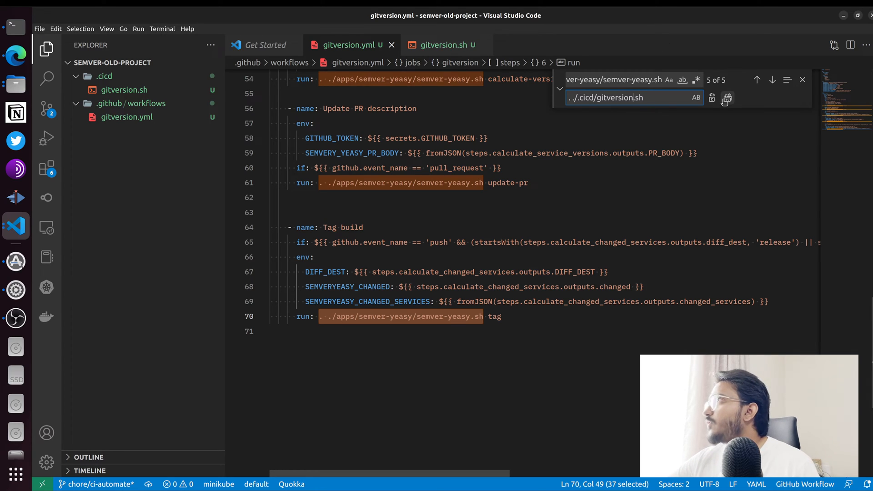
left_click(726, 98)
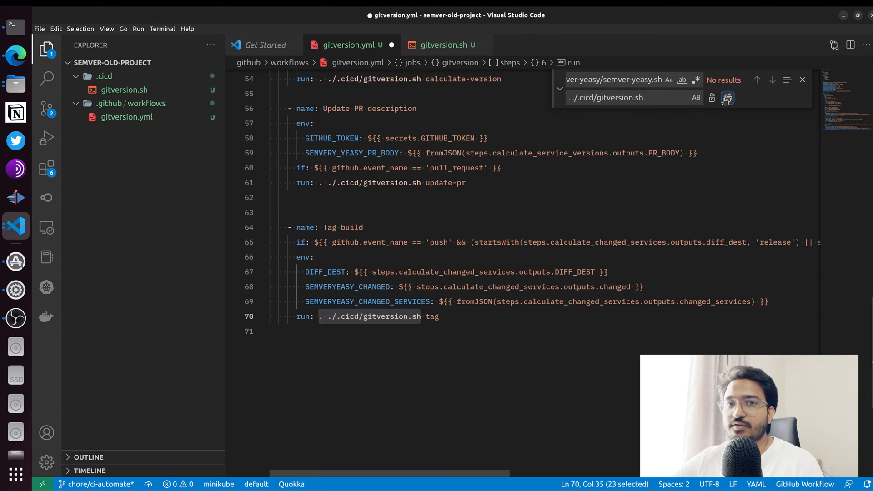
left_click(728, 97)
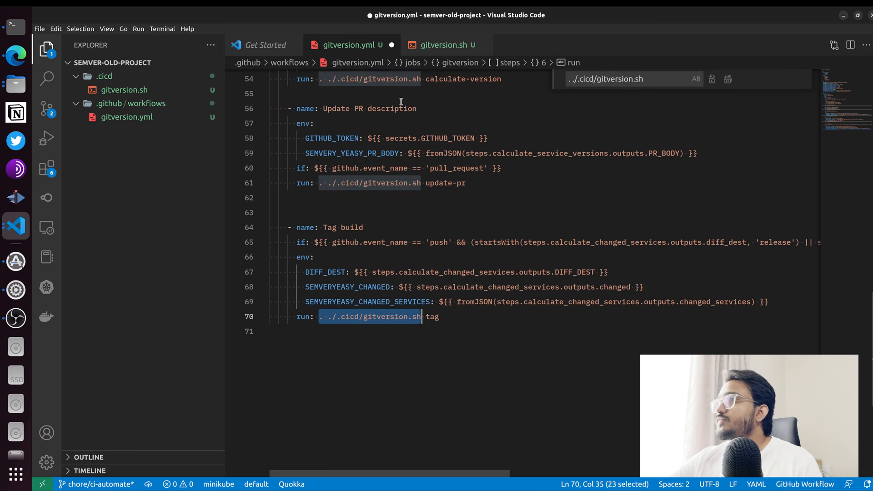
key("Ctrl+s")
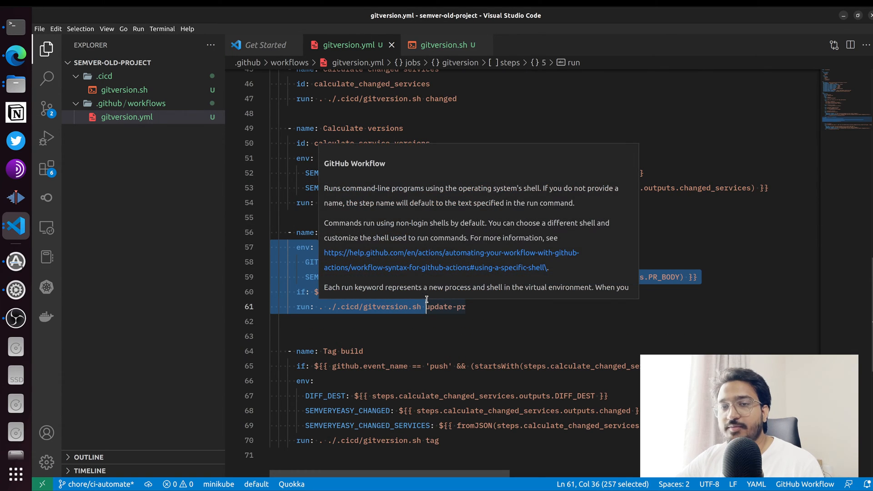
mouse_move(425, 301)
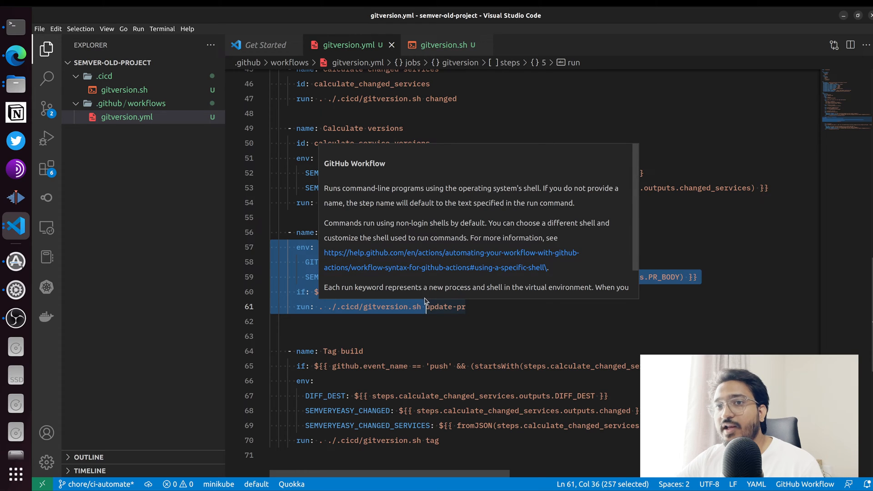
mouse_move(416, 297)
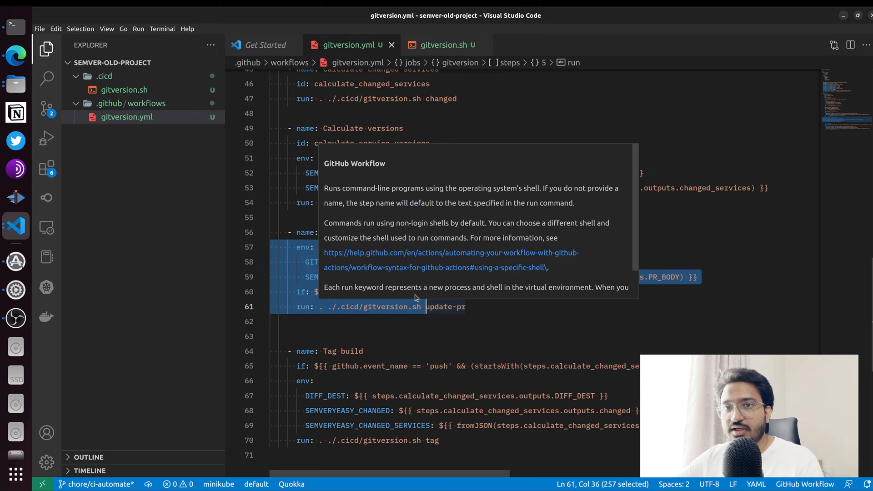
left_click(423, 324)
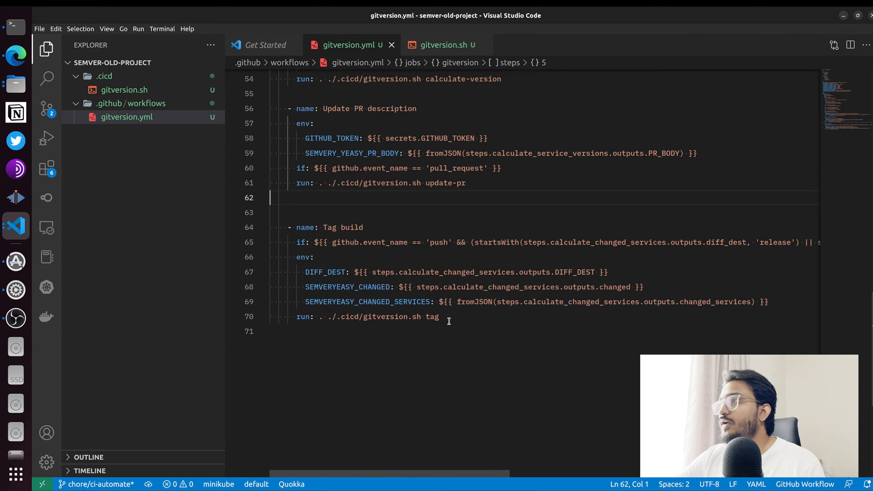
Change GITVERSION_REPO_TYPE from MONOREPO to SINGLE_APP in gitversion.yml and save
left_click_drag(328, 316, 439, 317)
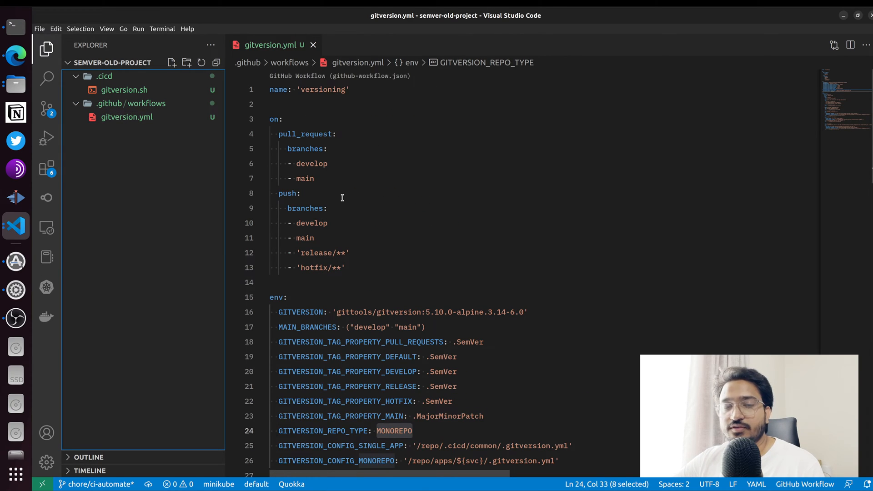
scroll("down", 3)
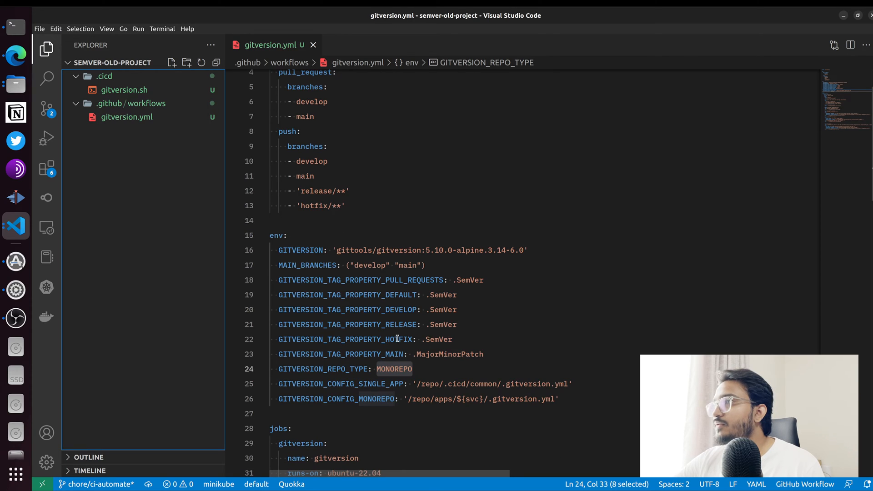
type("S")
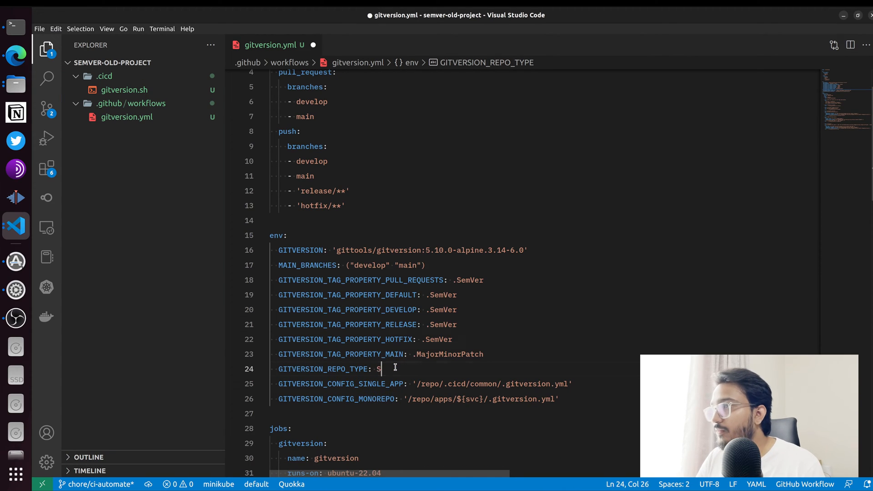
type("INGLE_APP")
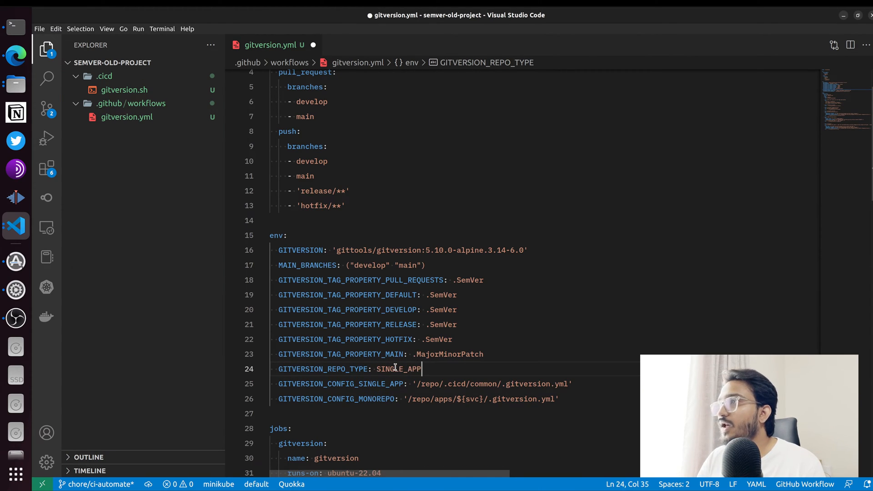
key("Ctrl+s")
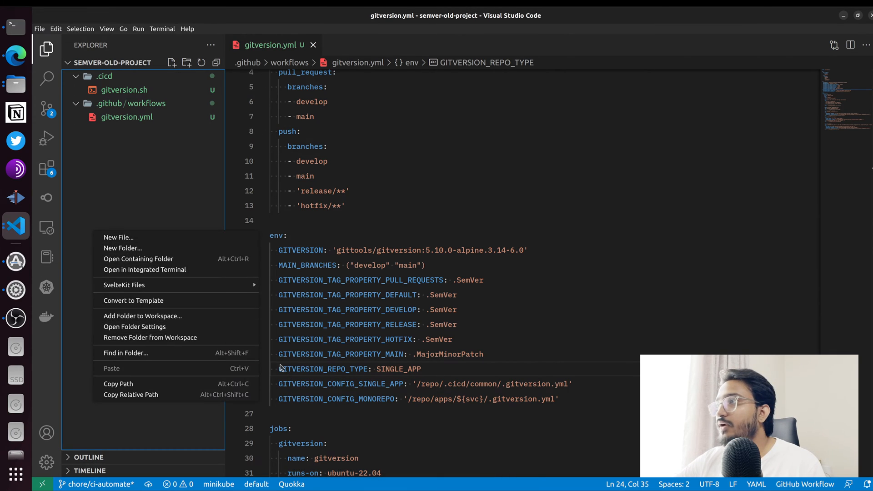
double_click(442, 400)
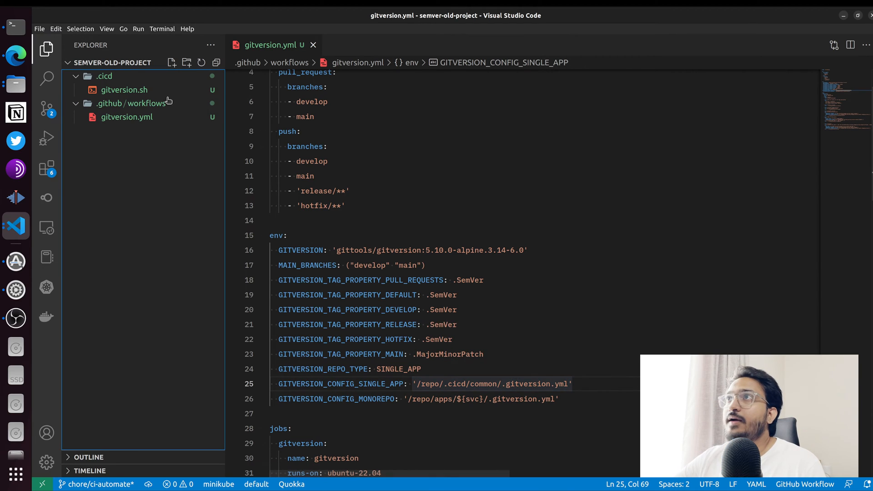
Create src/index.js containing console.log('hello world!'), save and close it
left_click(313, 45)
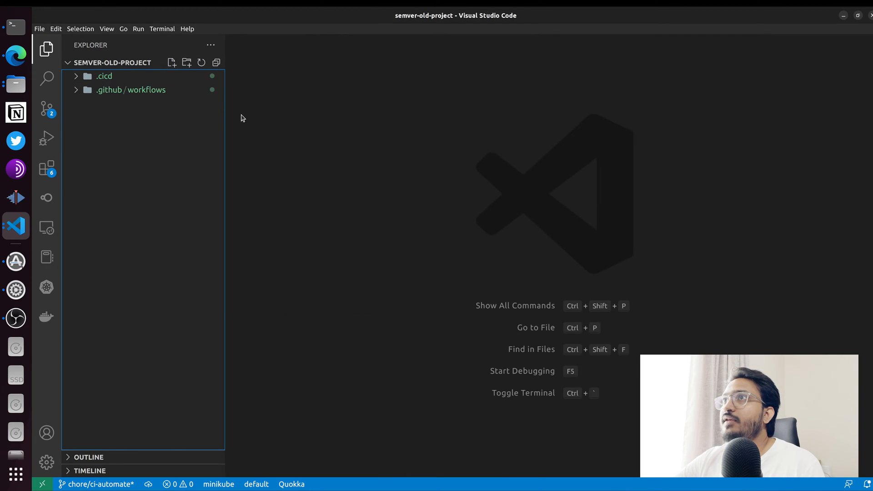
left_click(172, 62)
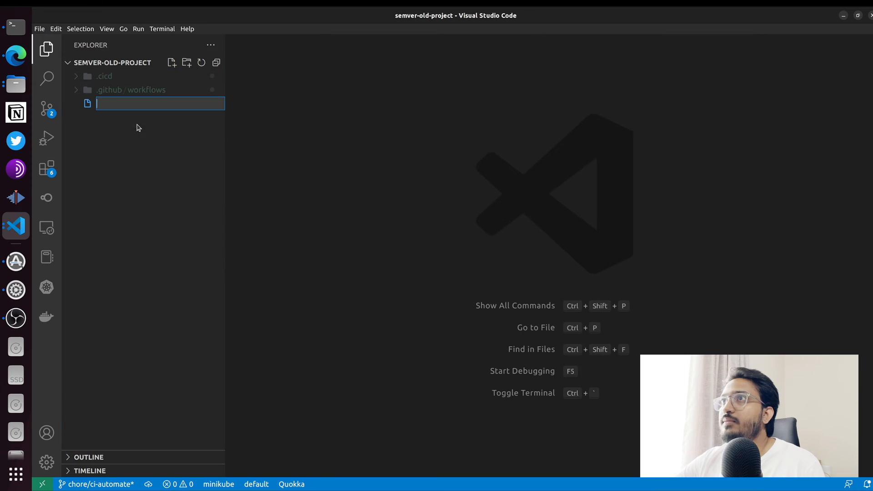
type("src/index")
type("console.log(")
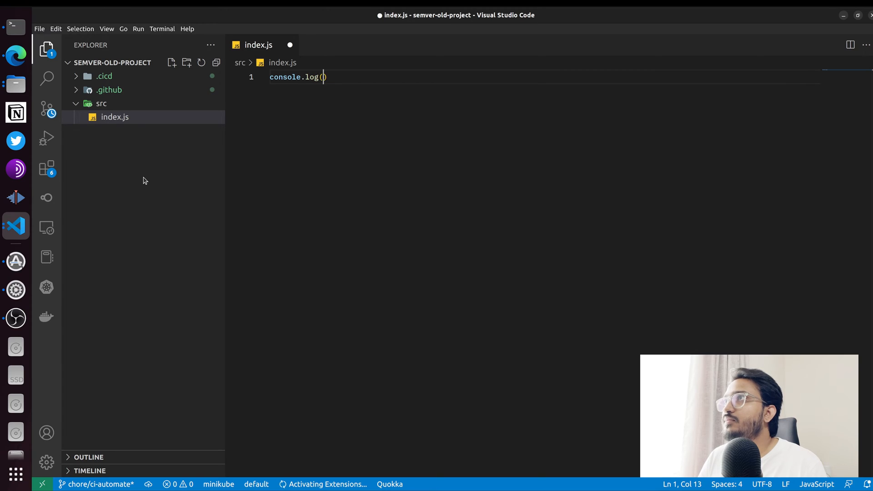
type("'hello wrold'")
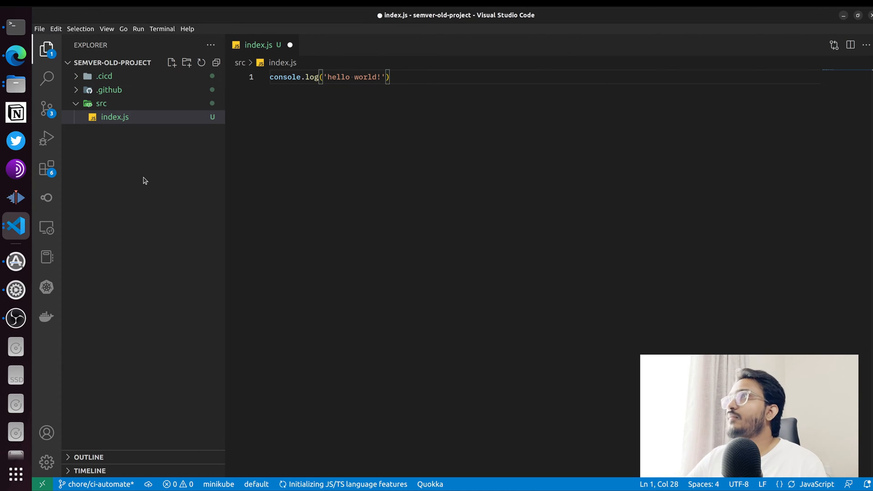
key("ctrl+s")
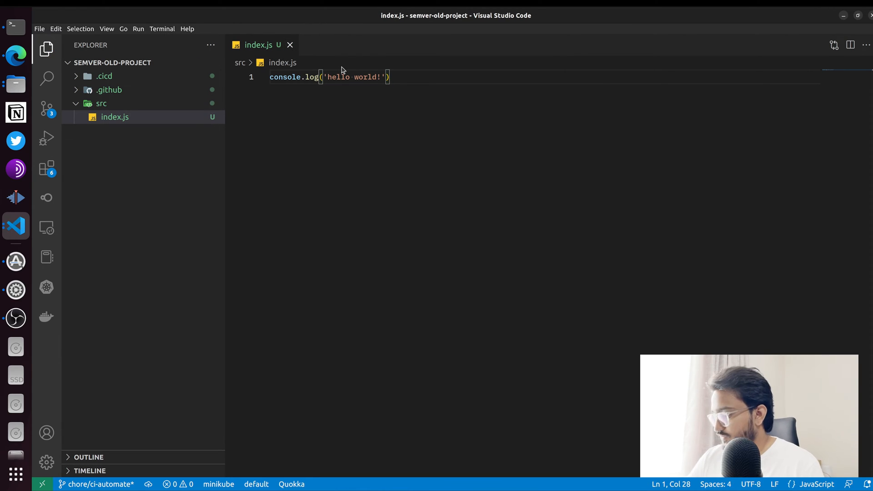
left_click(289, 44)
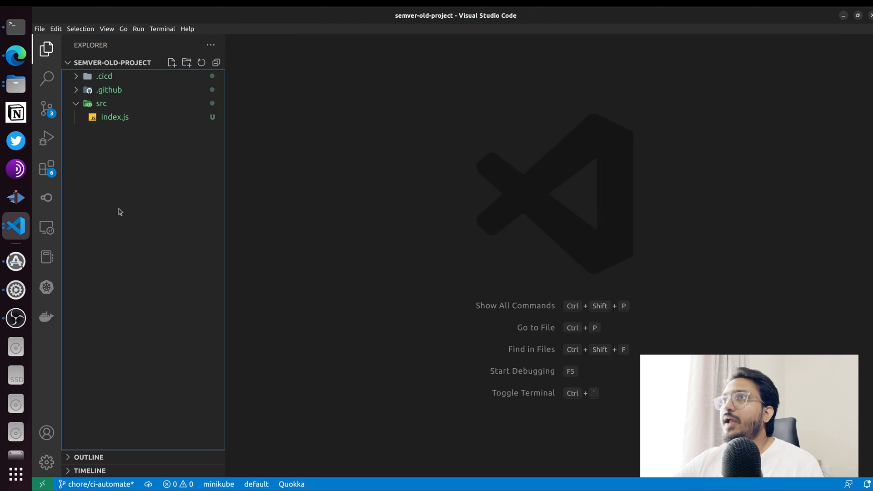
left_click(100, 103)
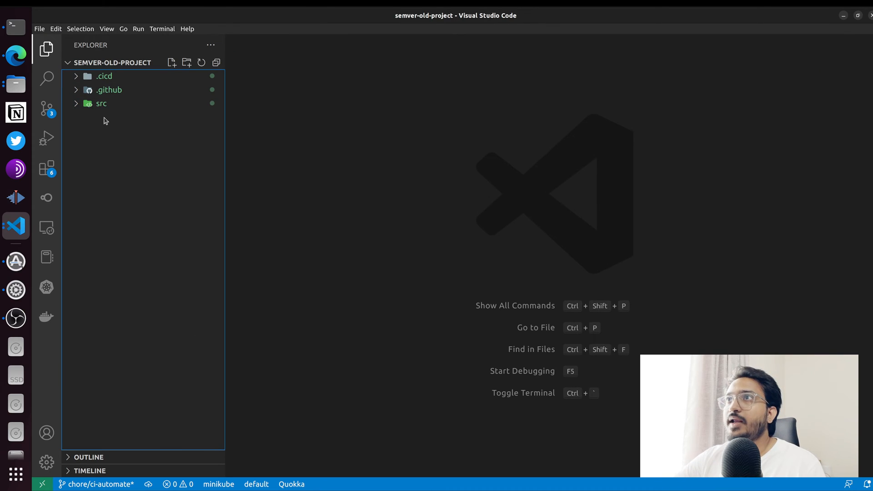
mouse_move(183, 200)
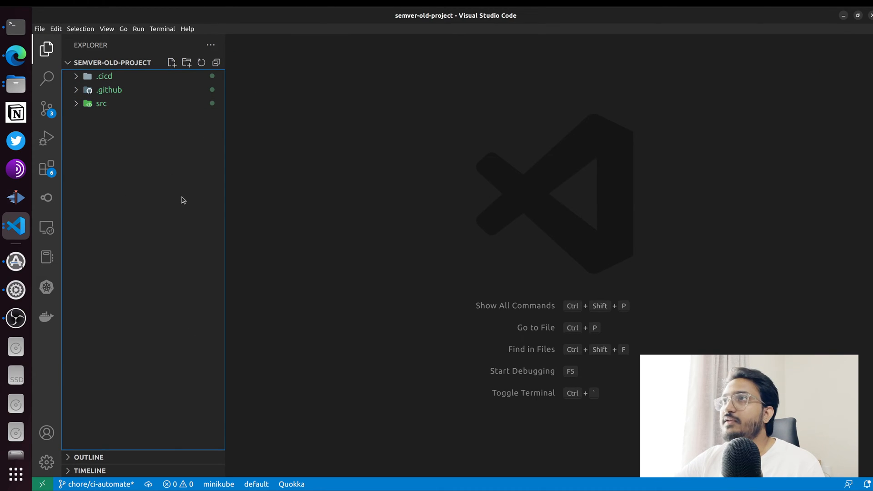
key("Alt+Tab")
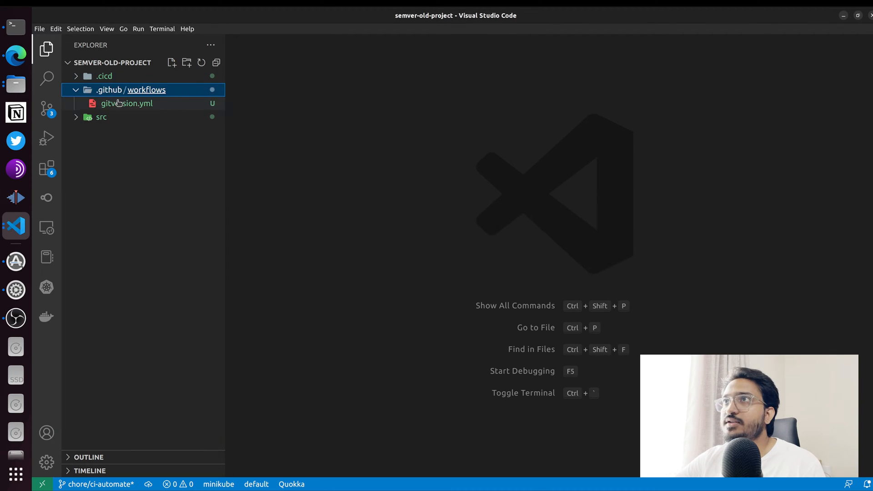
Create .cicd/common/.gitversion.yml with MainLine mode, v tag prefix and branch increments, then save all
double_click(127, 102)
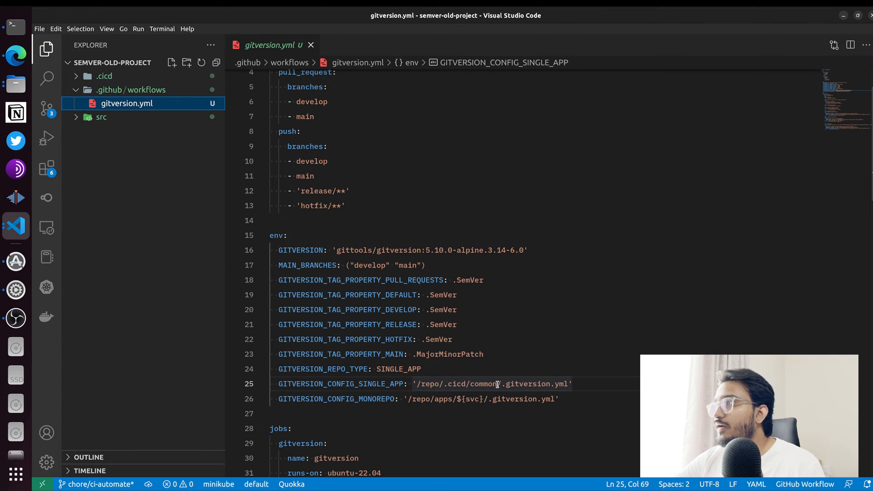
double_click(531, 384)
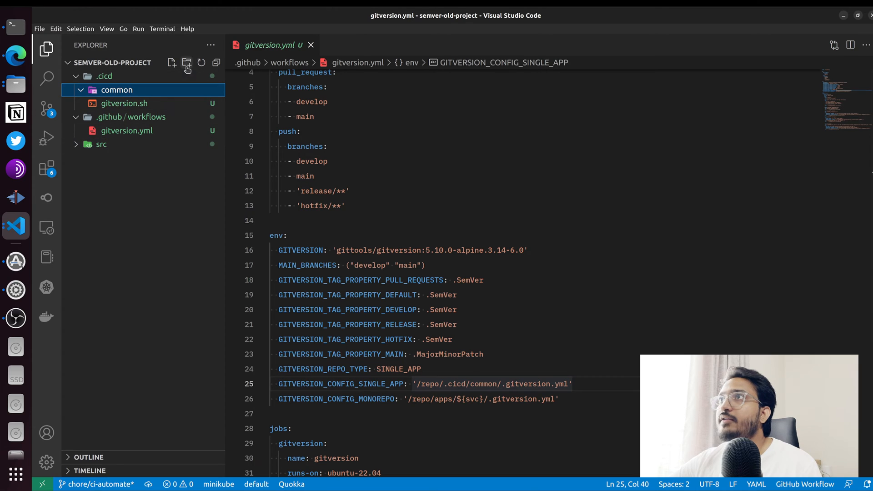
left_click(187, 63)
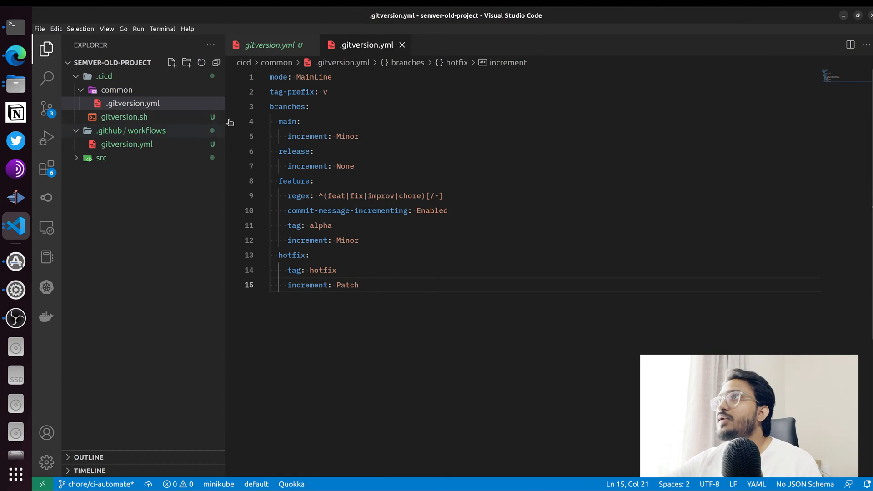
key("Enter")
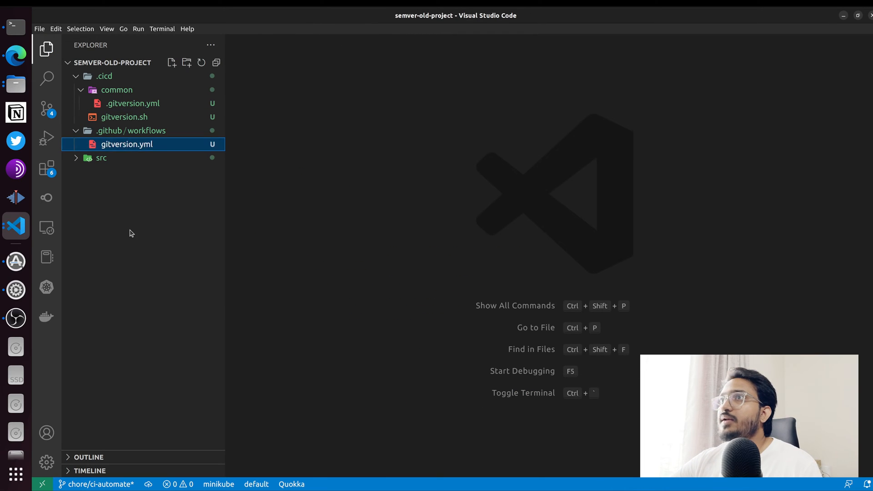
key("ctrl+`")
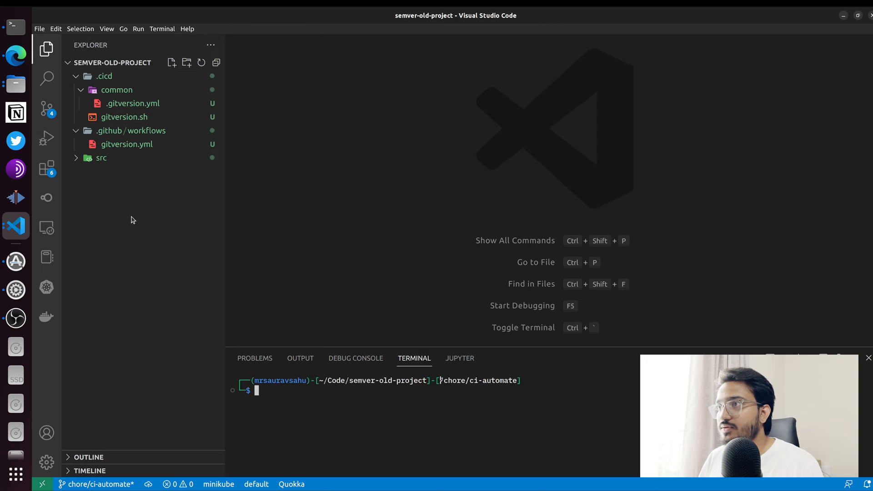
Commit as 'add gitversion github action' and push chore/ci-automate upstream to origin
type("g commit -m")
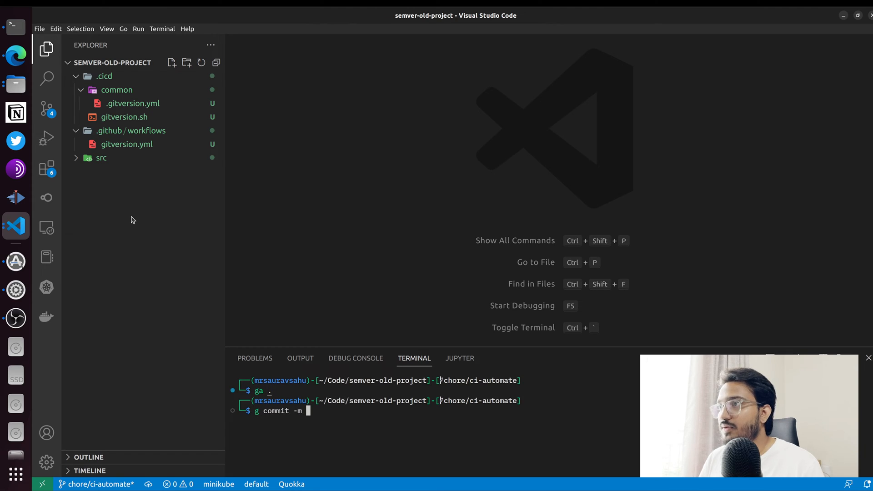
type("'add gitversion github")
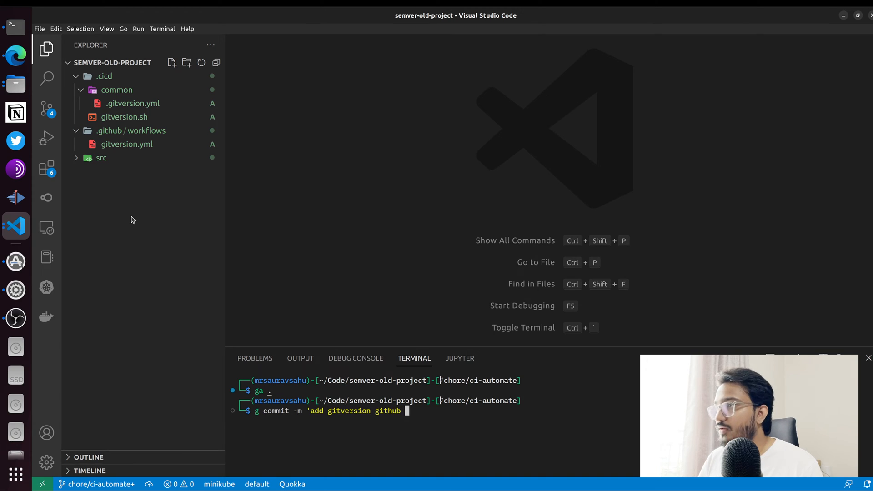
type("action'")
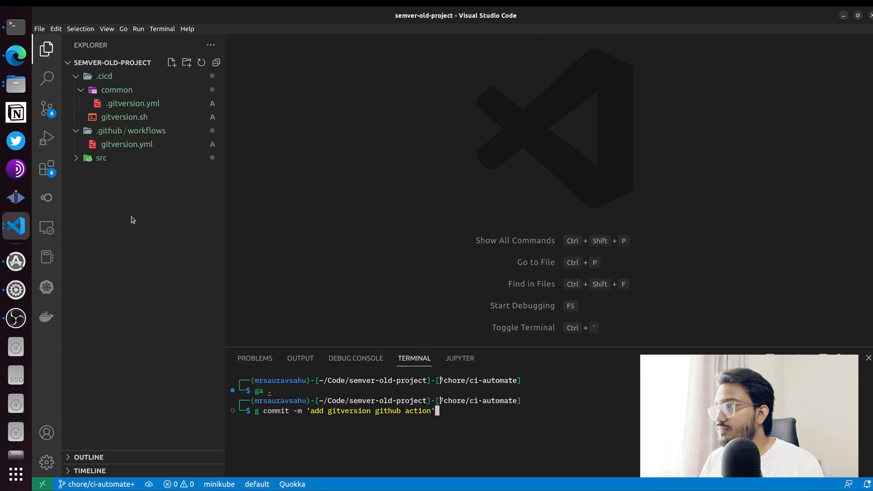
type("git push")
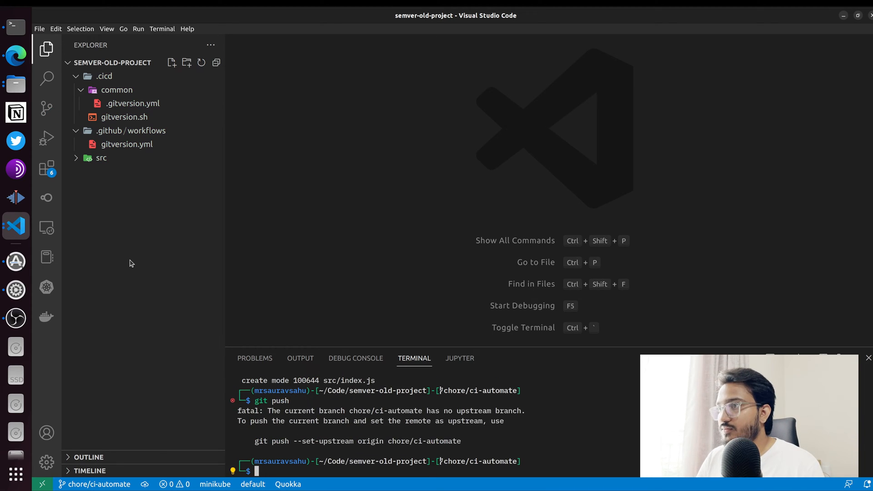
type("flatpak update")
type("fuck --yeah")
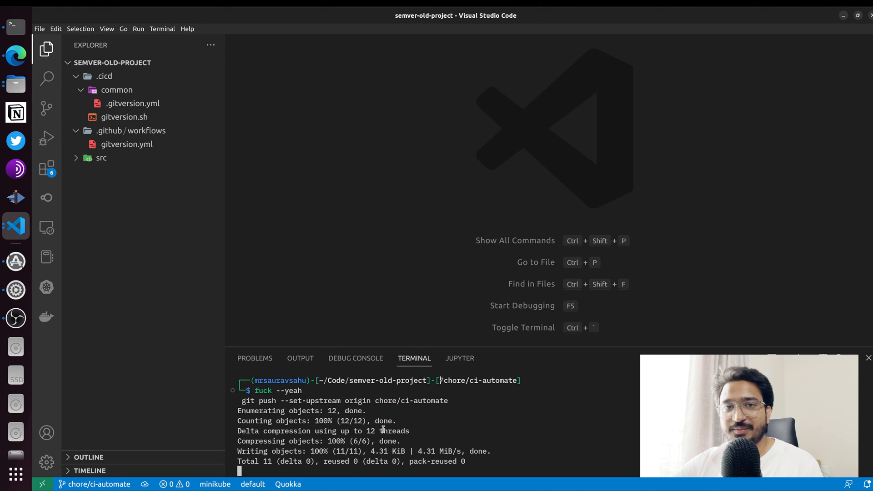
key("alt+tab")
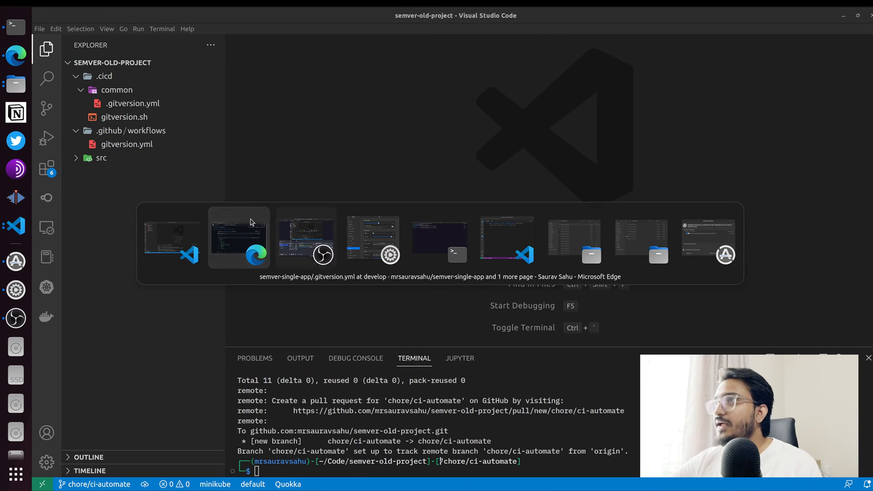
Create pull request #1 'Chore: CI automate' from chore/ci-automate into base branch develop
left_click(238, 238)
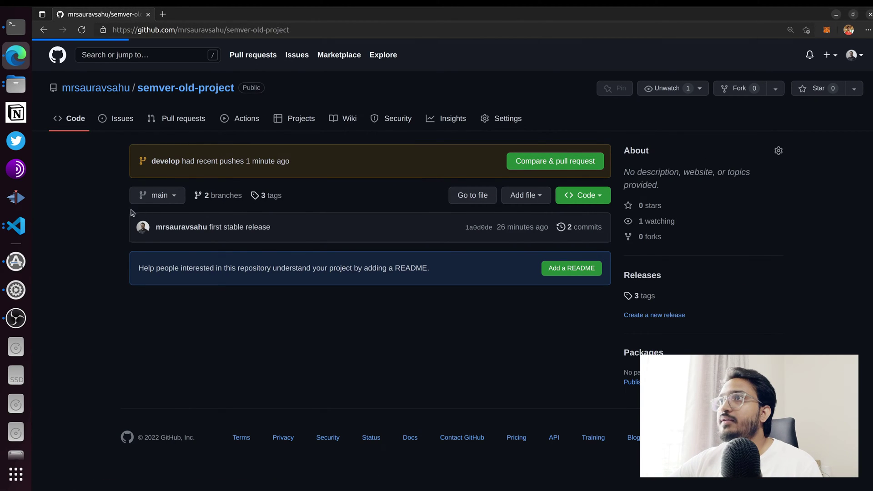
left_click(554, 161)
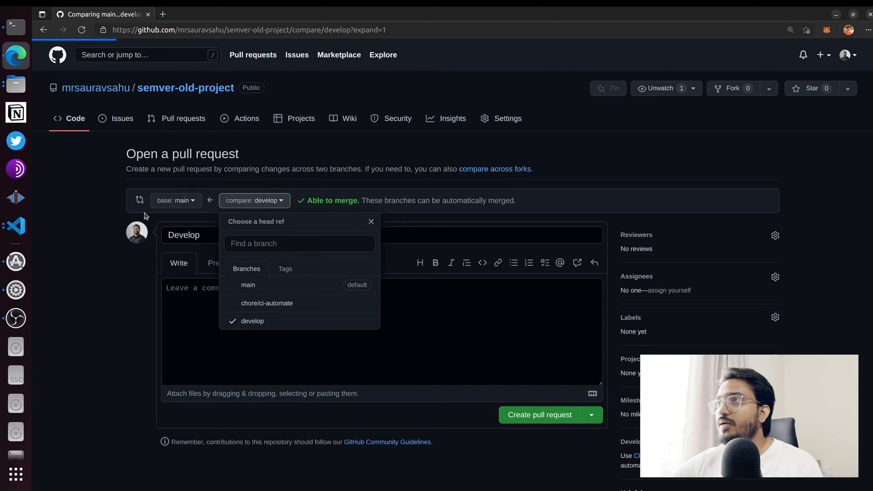
left_click(267, 304)
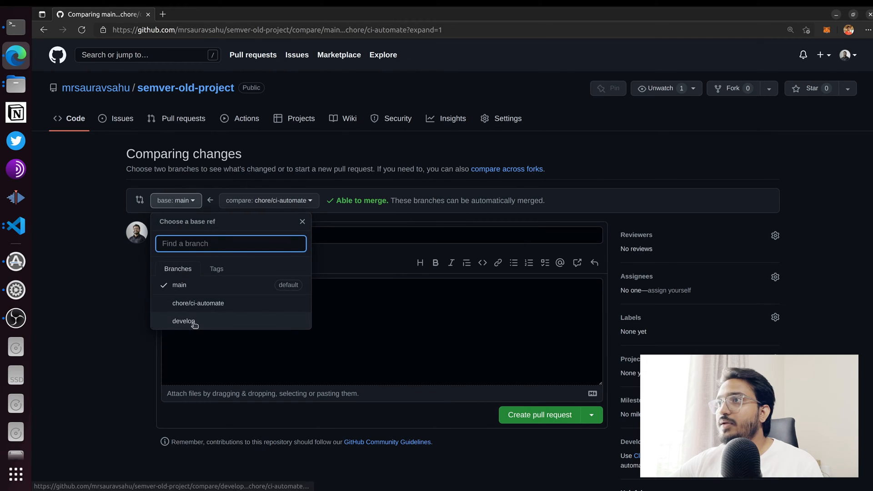
left_click(184, 322)
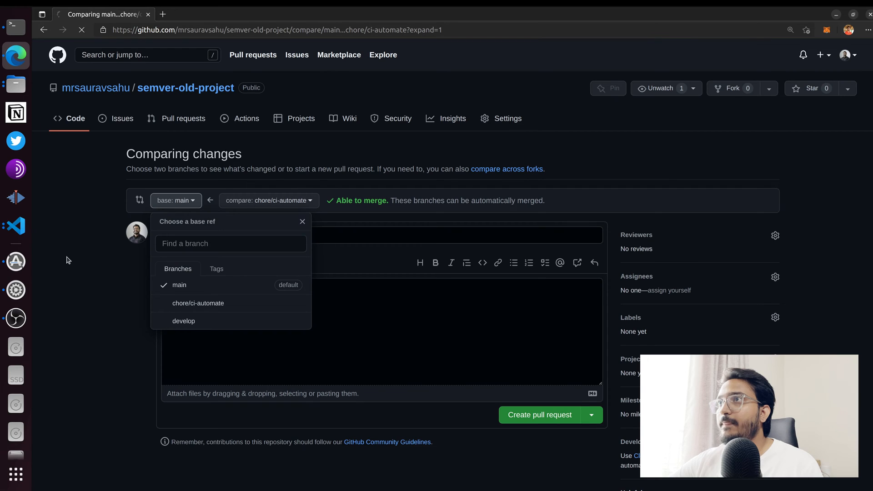
left_click(184, 321)
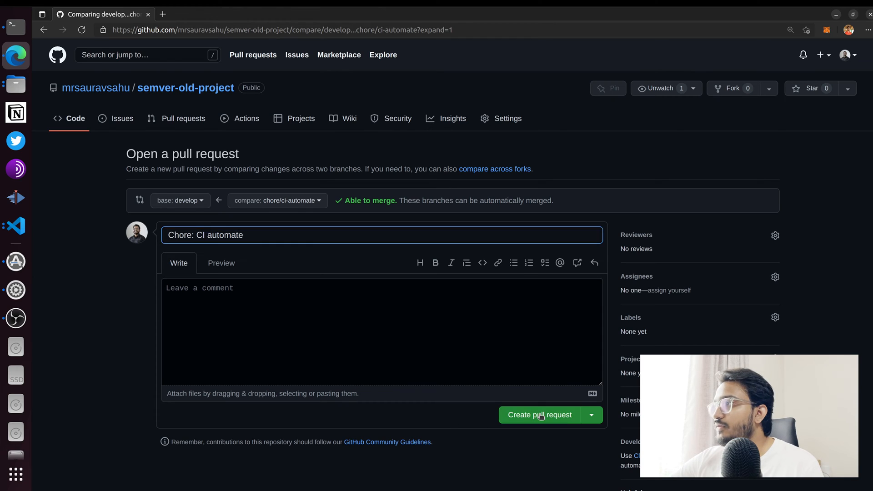
left_click(540, 415)
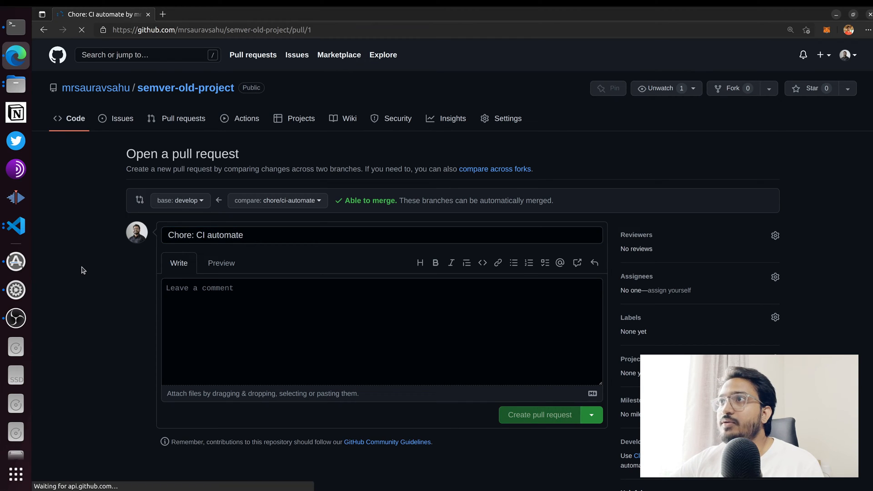
Wait for the gitversion check to pass and review the v0.1.1-chore-ci-automate.1 version bump comment
left_click(539, 415)
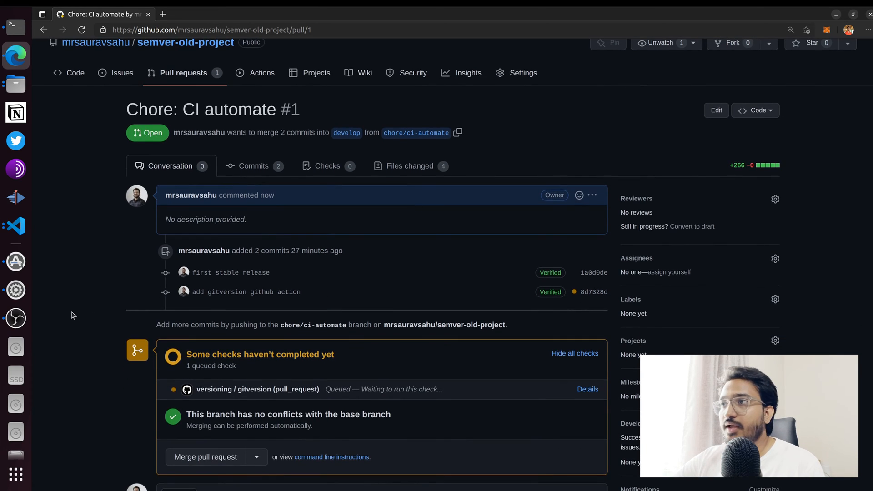
scroll("down", 3)
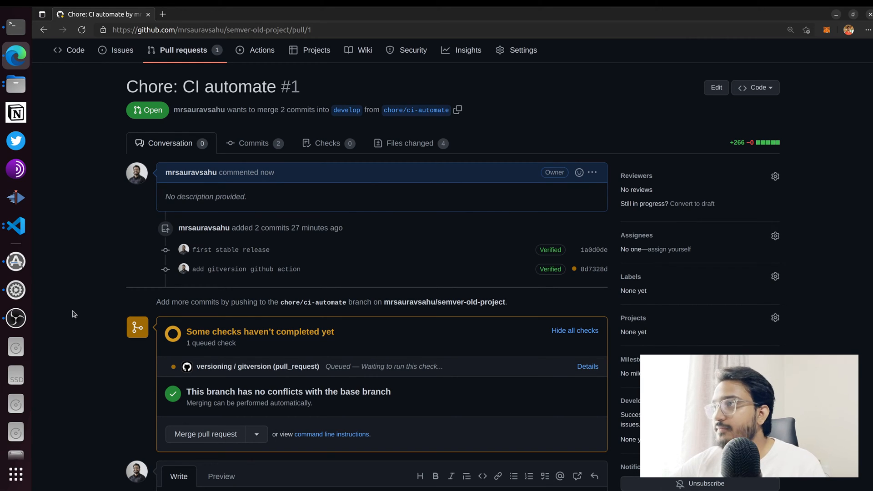
left_click(588, 366)
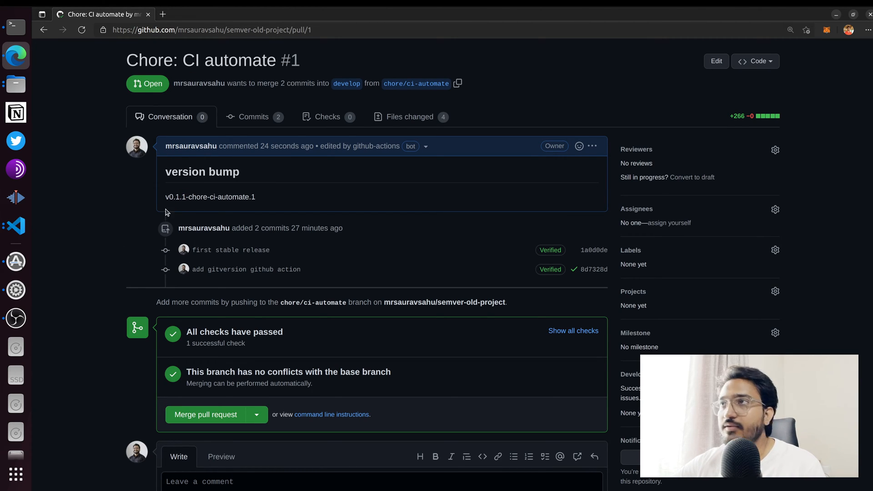
mouse_move(80, 338)
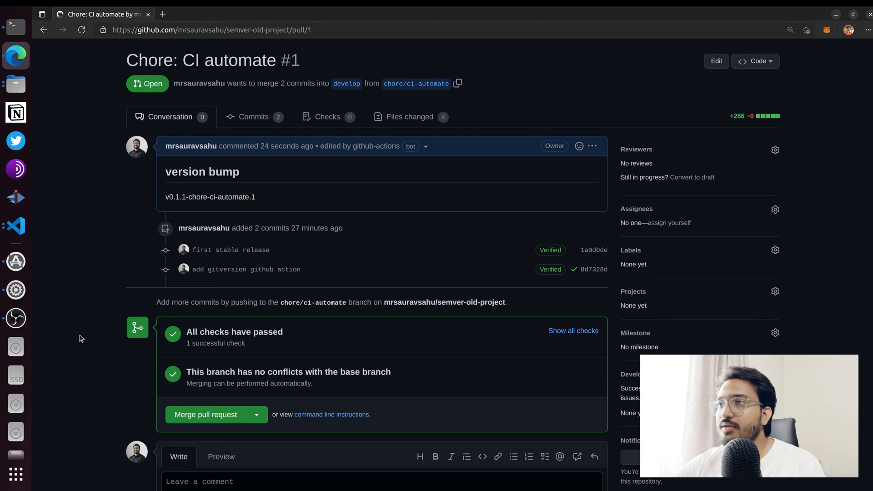
scroll("down", 3)
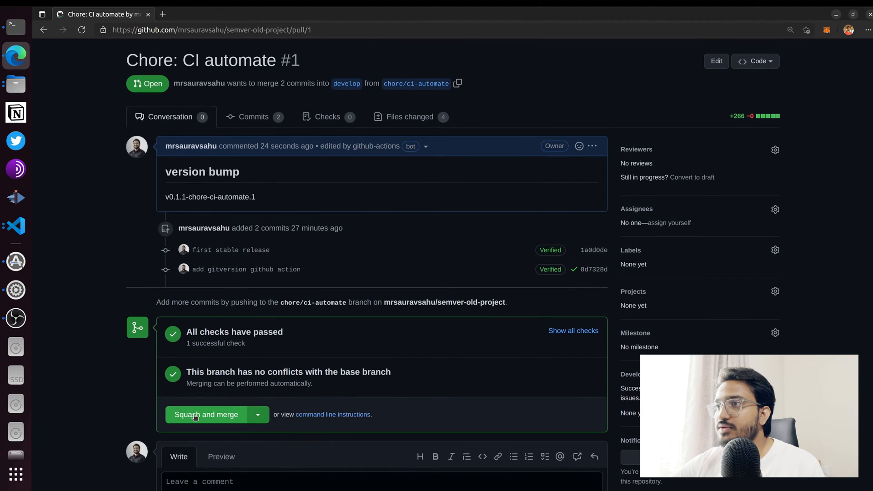
Squash and merge pull request #1 into develop and delete the chore/ci-automate branch
left_click(206, 415)
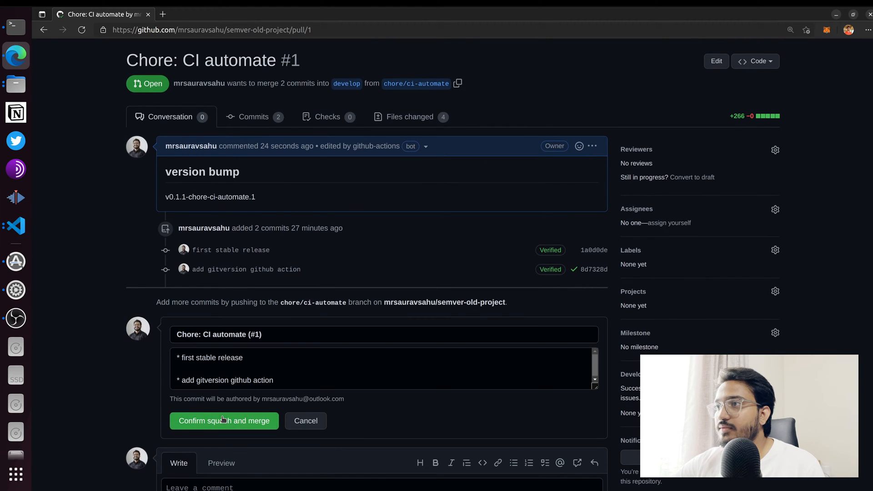
left_click(224, 420)
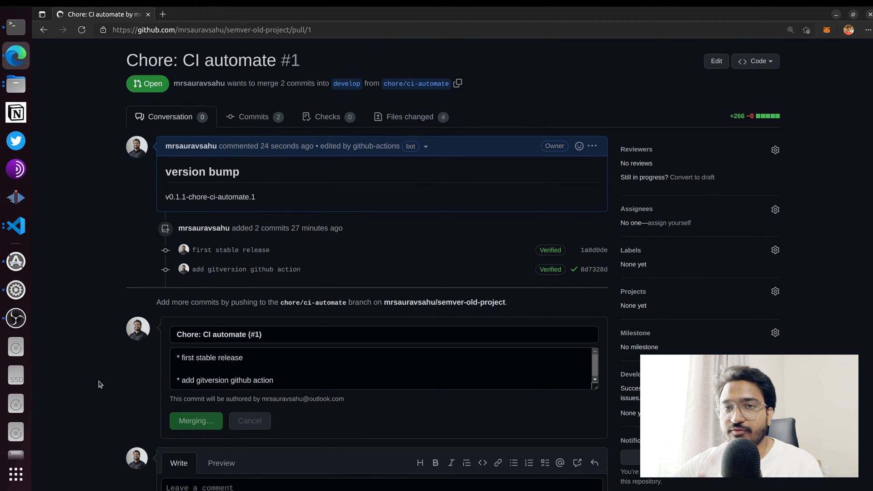
left_click(196, 420)
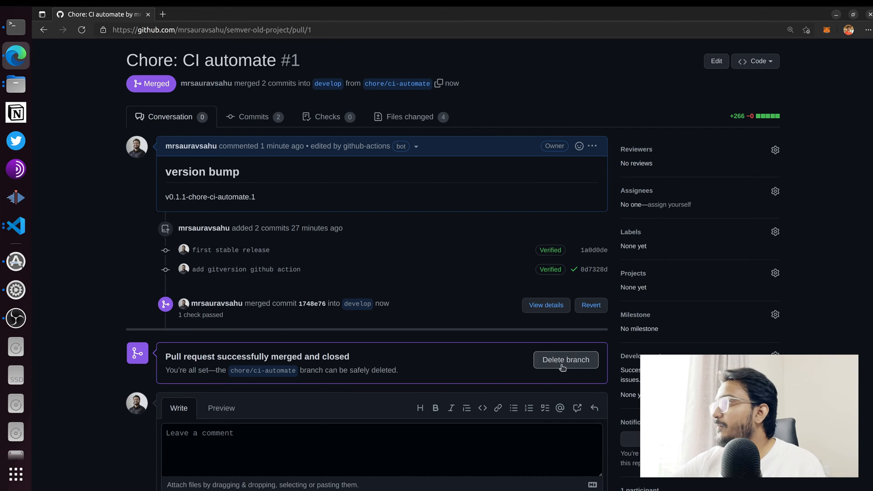
left_click(566, 360)
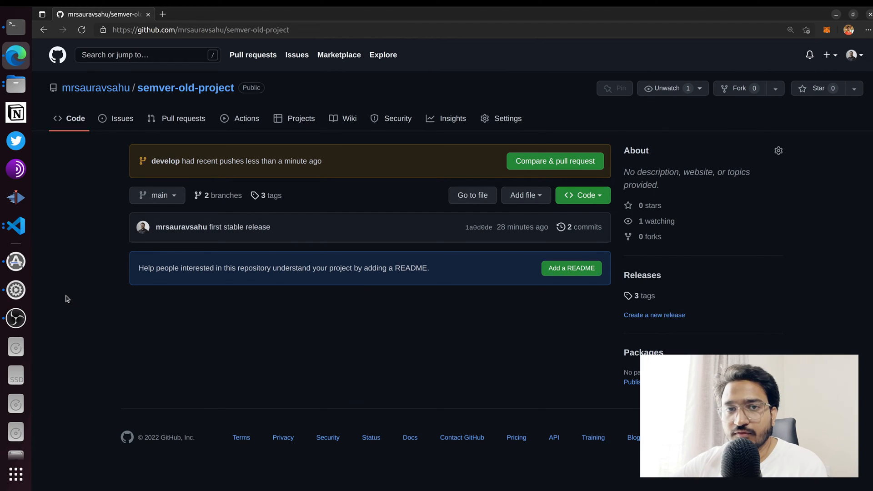
From Actions, open the running 'Chore: CI automate (#1)' workflow's gitversion job logs
left_click(157, 195)
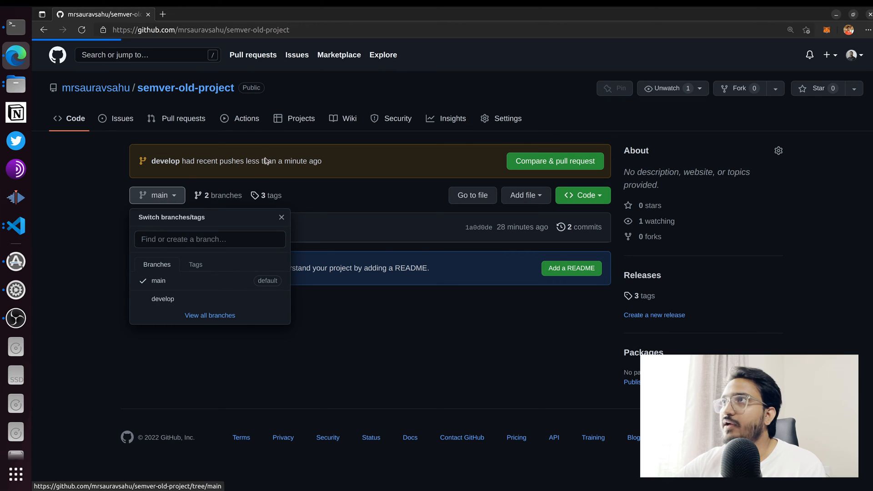
left_click(247, 119)
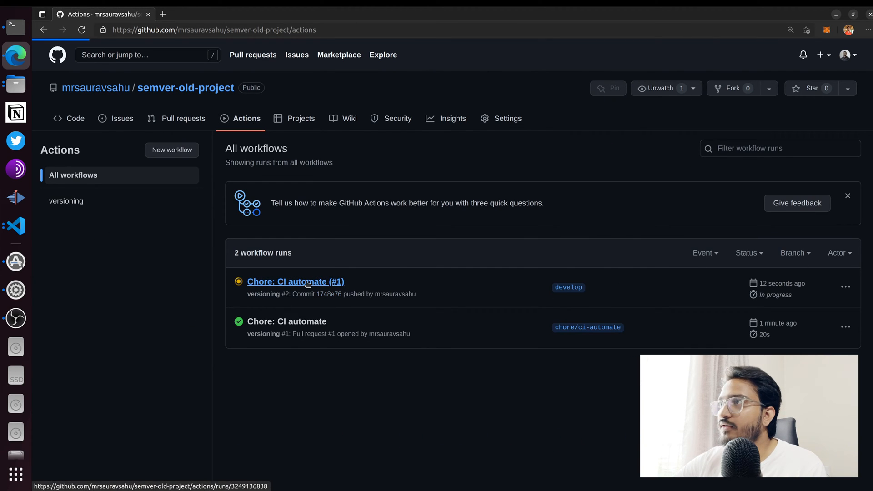
left_click(296, 282)
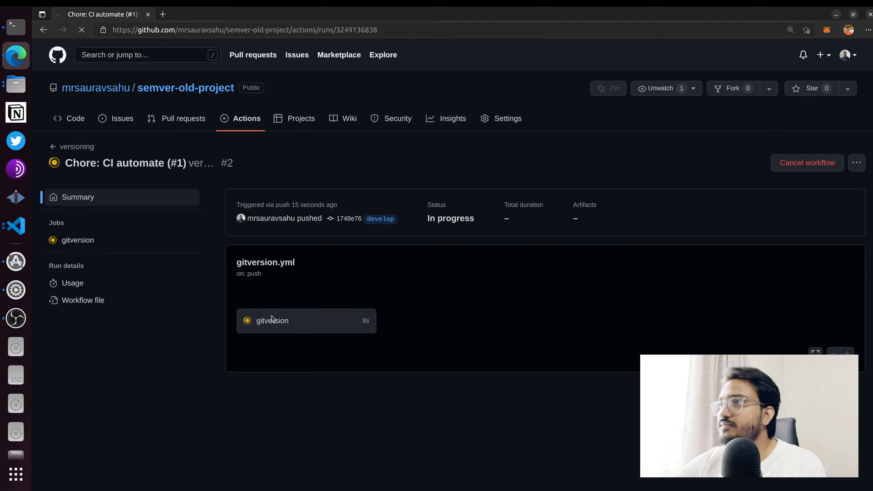
left_click(272, 320)
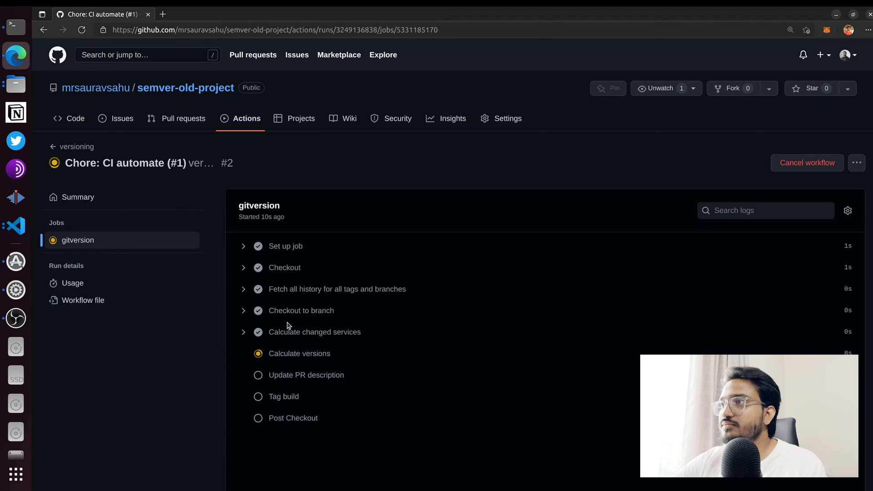
Expand the Tag build step and read the computed 0.2.0-alpha.3 version JSON
scroll("down", 3)
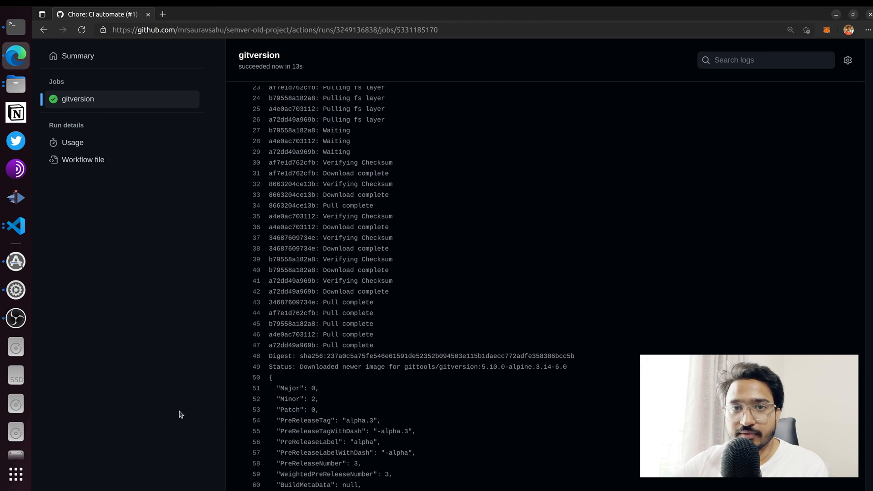
scroll("down", 3)
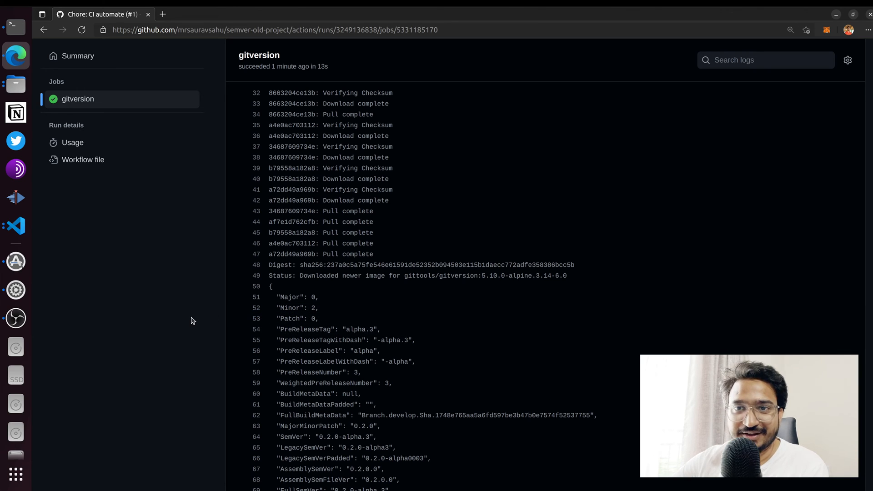
double_click(289, 307)
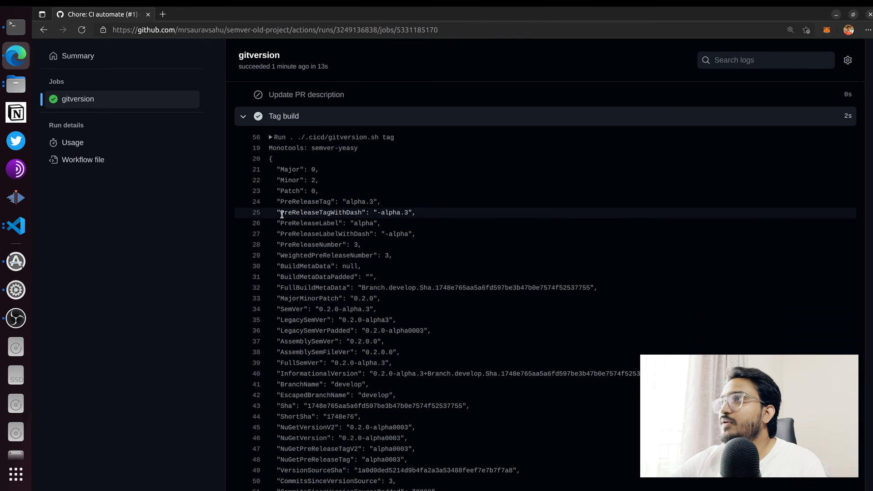
mouse_move(291, 222)
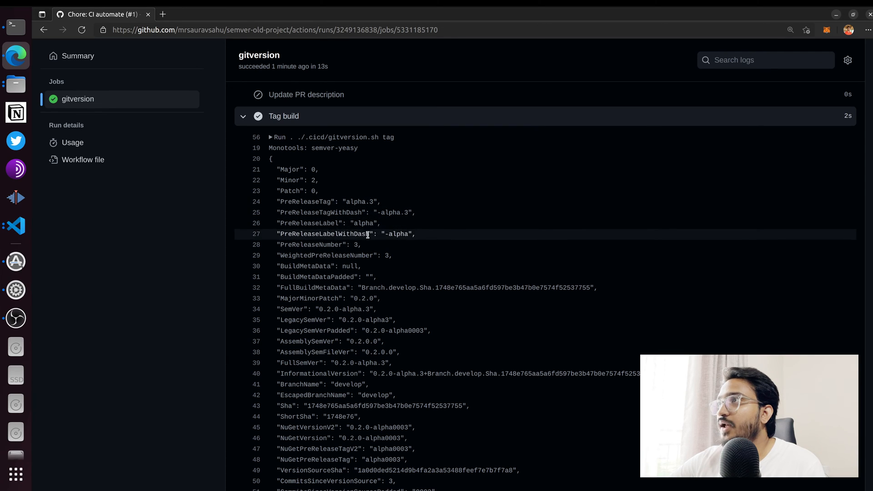
scroll("down", 3)
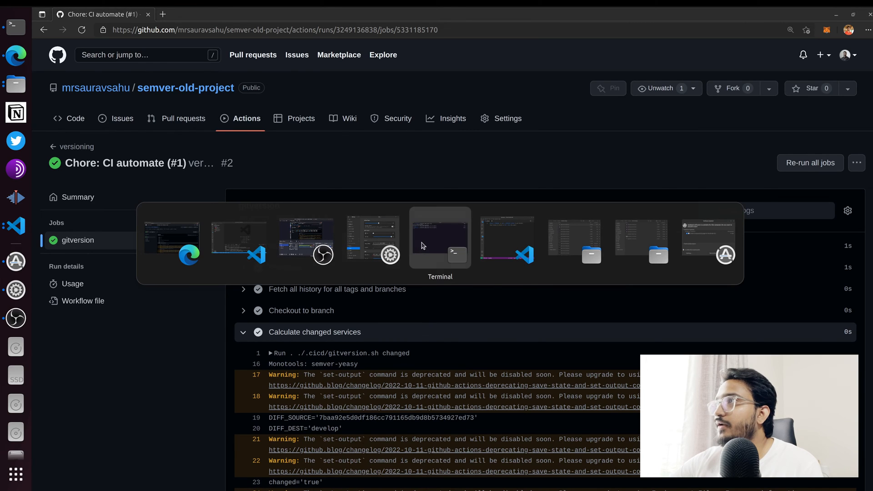
Run git fetch --all and launch gitg to see the merge commit tagged v0.2.0-alpha.1
left_click(440, 238)
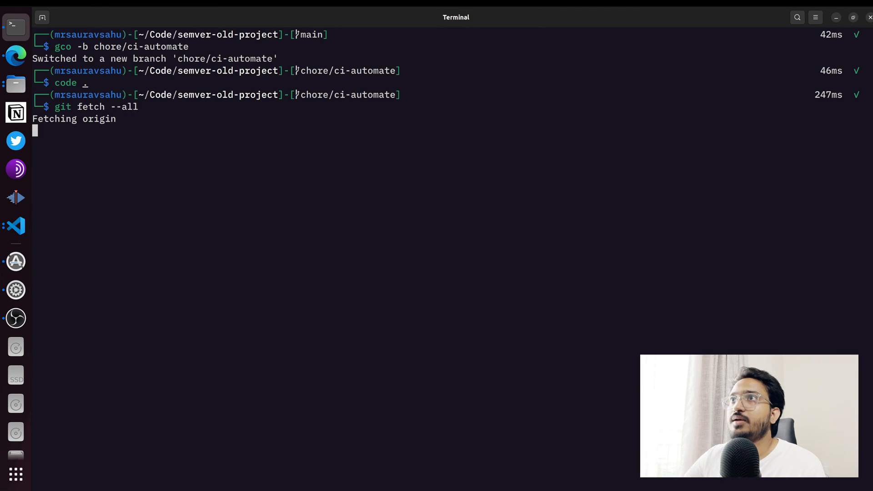
type("gitg")
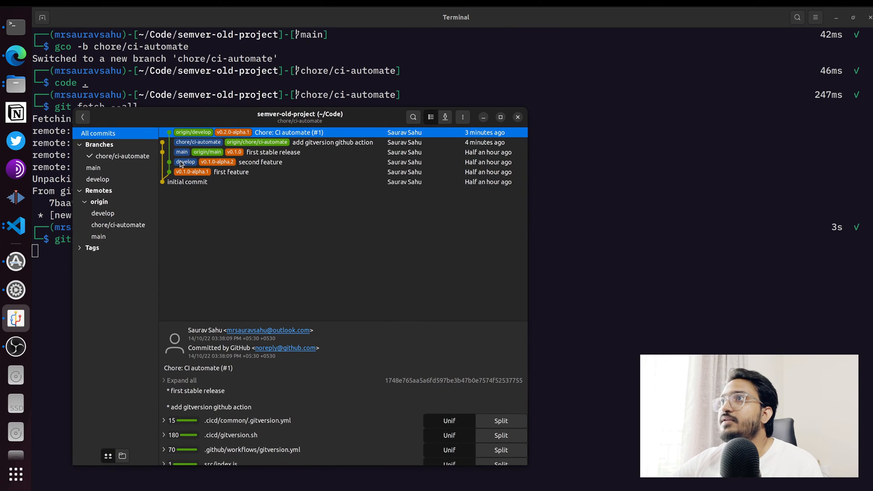
left_click(260, 162)
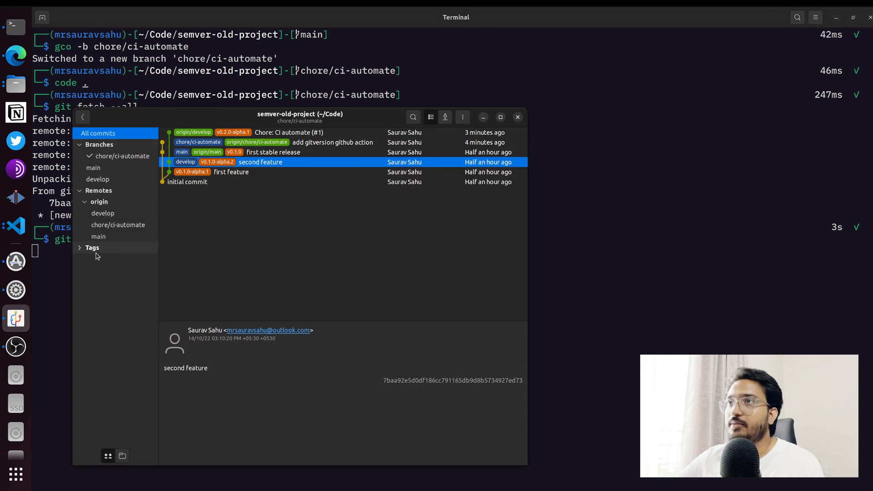
left_click(289, 133)
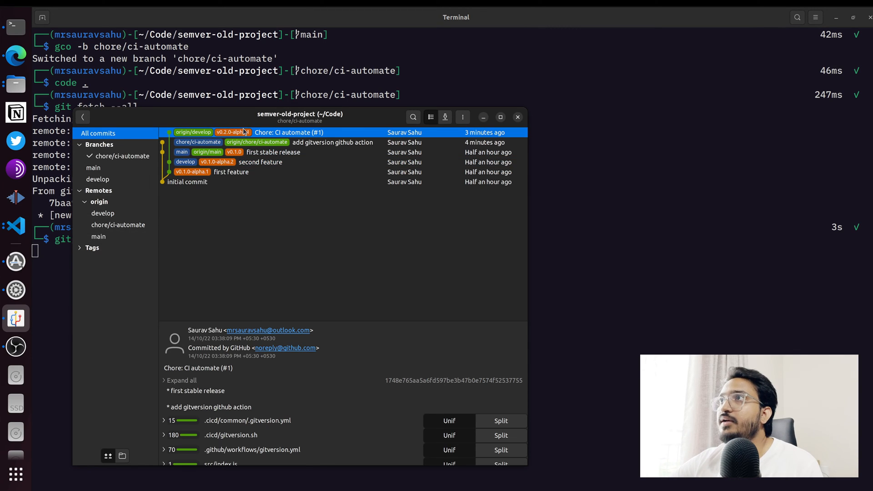